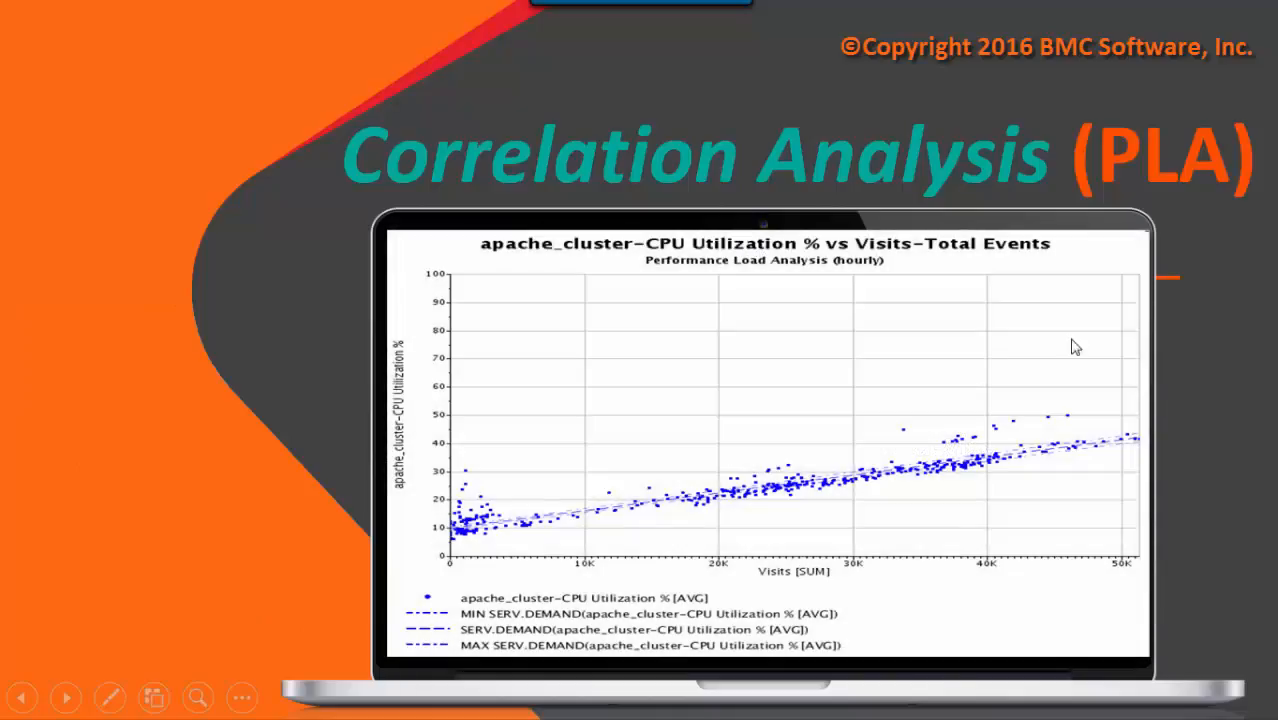
{"action": "mouse_move", "coordinate": [1220, 390]}
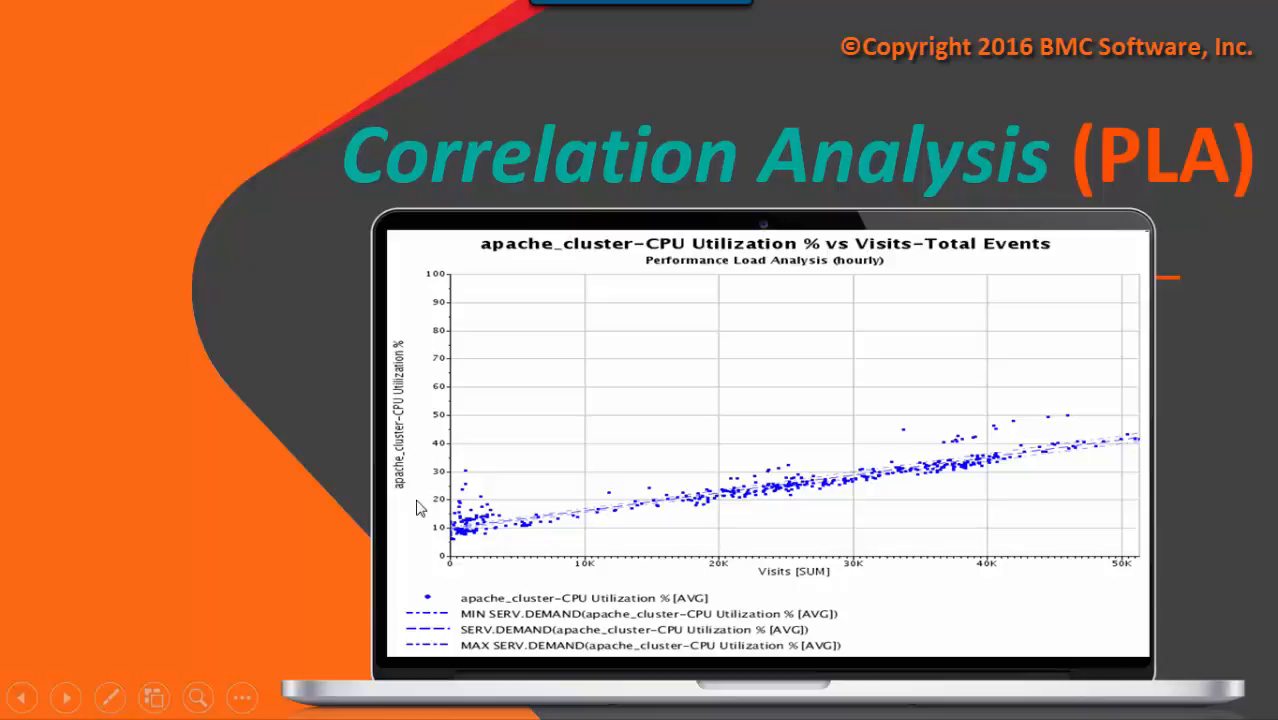
{"action": "mouse_move", "coordinate": [944, 572]}
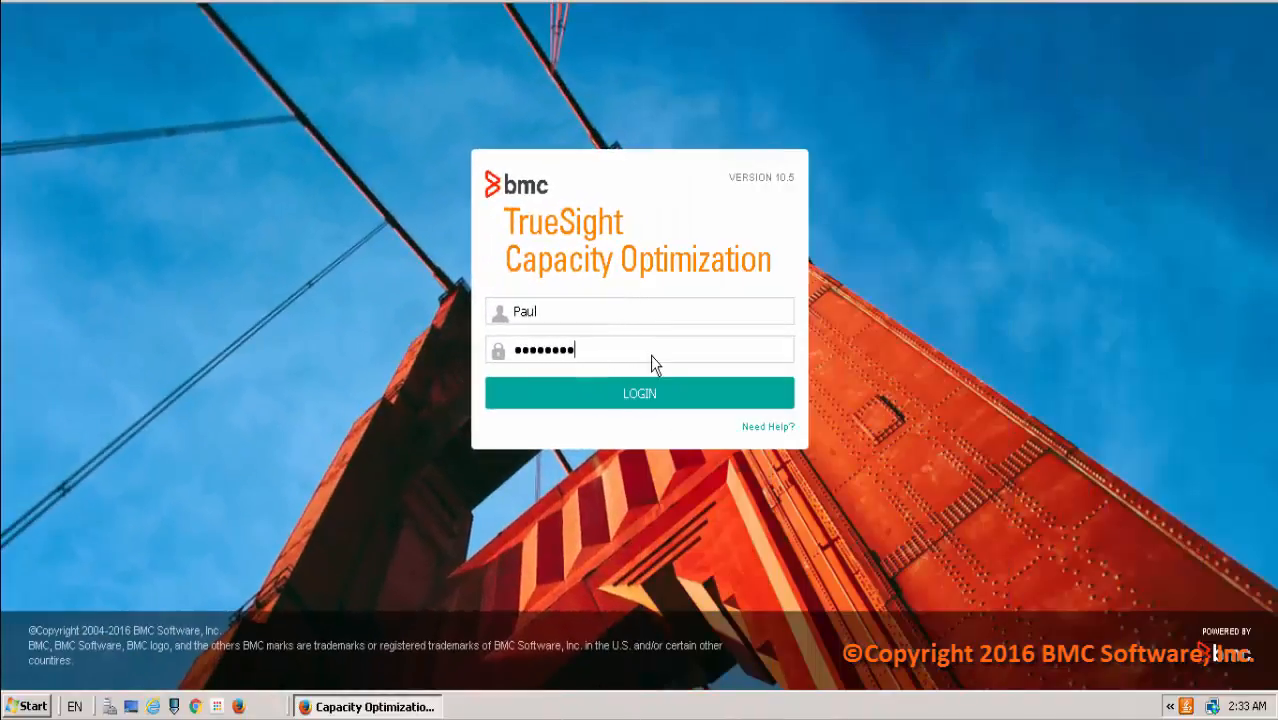
Step: Log in and bring up the Workspace of domains and services
{"action": "left_click", "coordinate": [640, 392]}
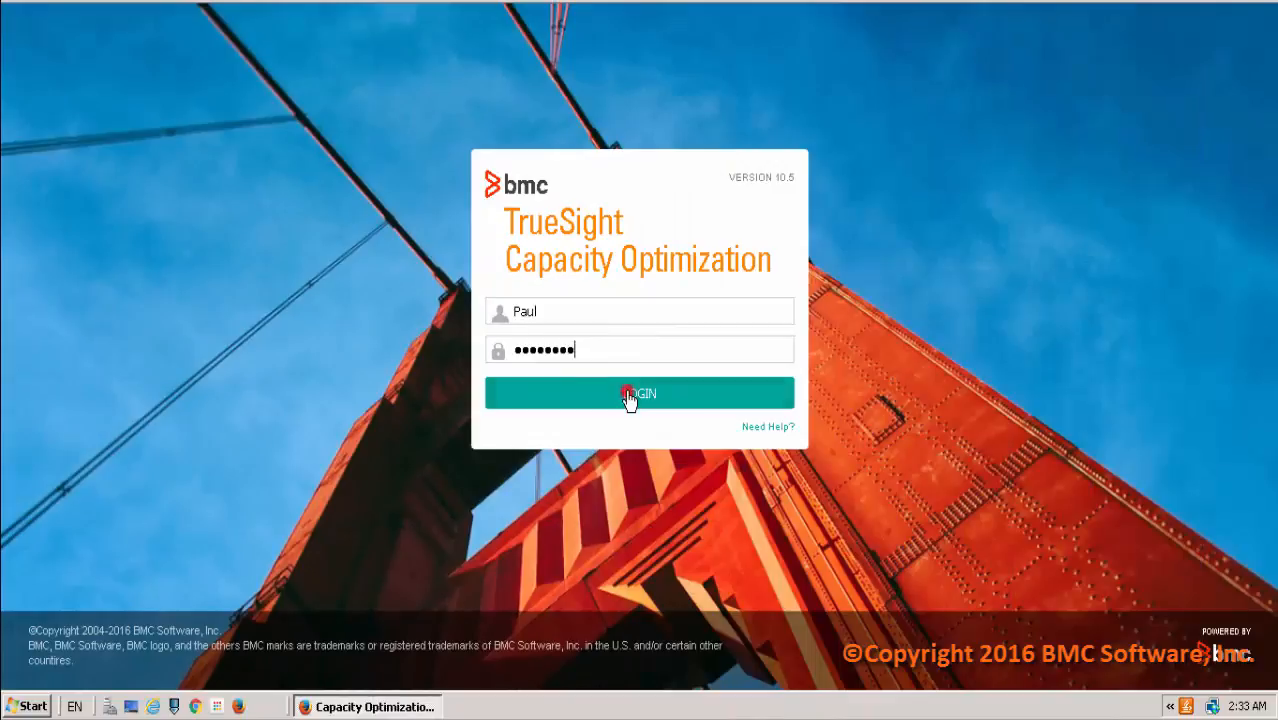
{"action": "left_click", "coordinate": [640, 392]}
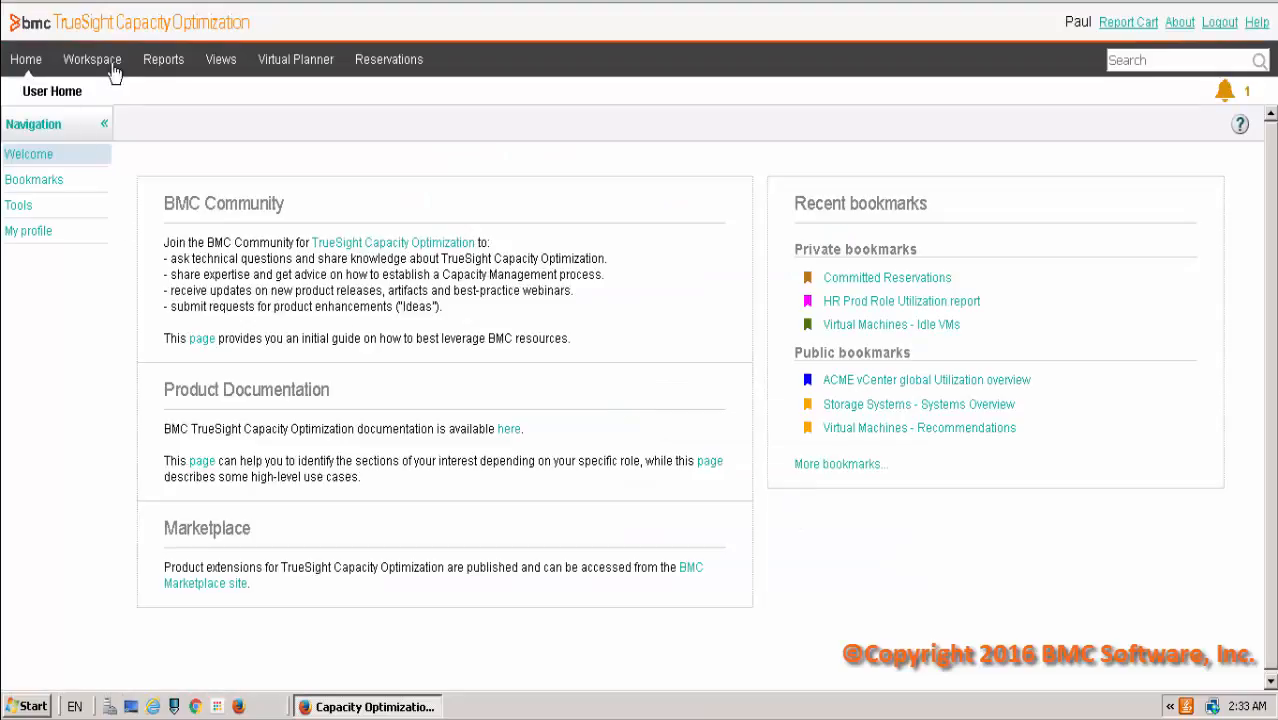
{"action": "left_click", "coordinate": [92, 60]}
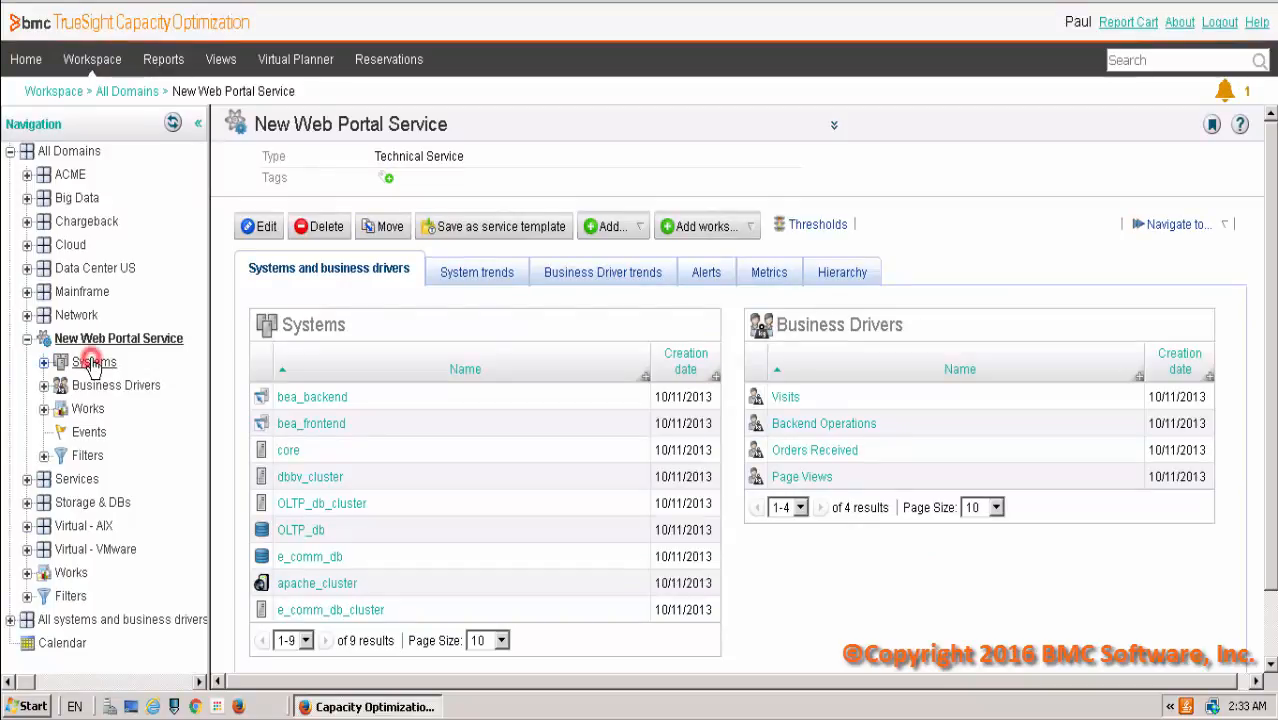
Step: Expand New Web Portal Service, view its Business Drivers, then show its Works list
{"action": "left_click", "coordinate": [116, 384]}
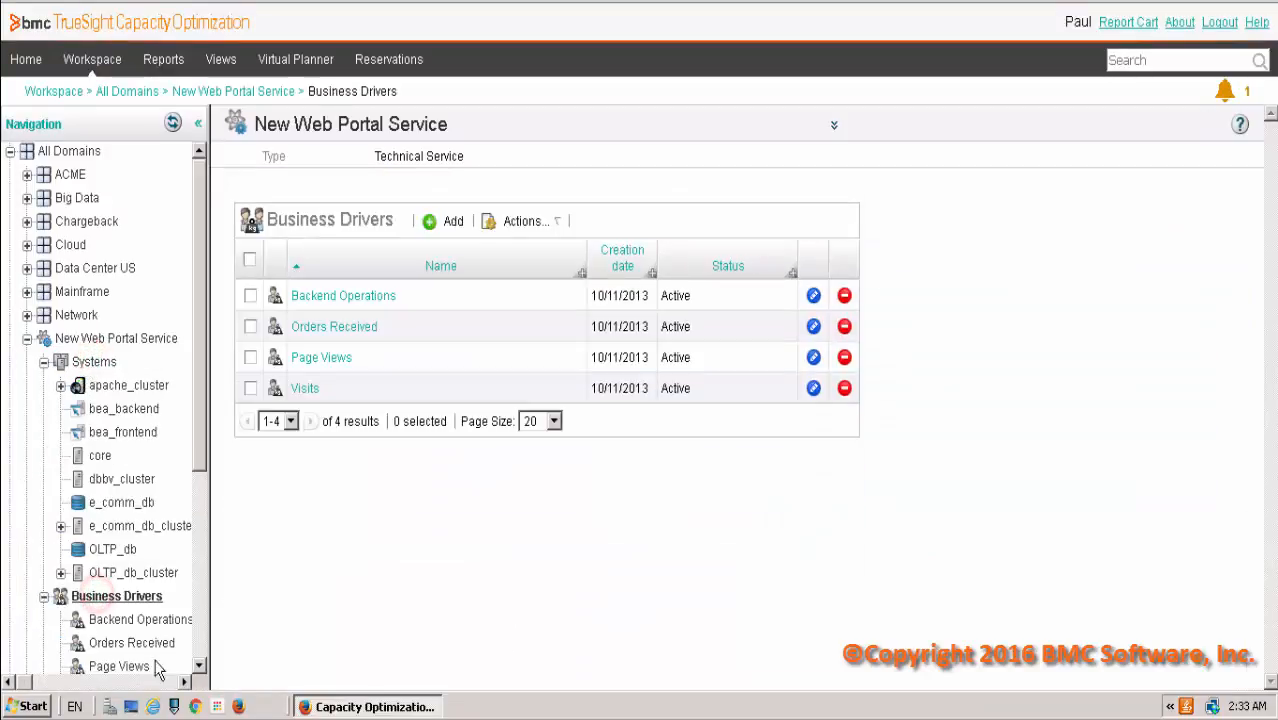
{"action": "scroll", "scroll_direction": "down", "scroll_amount": 3}
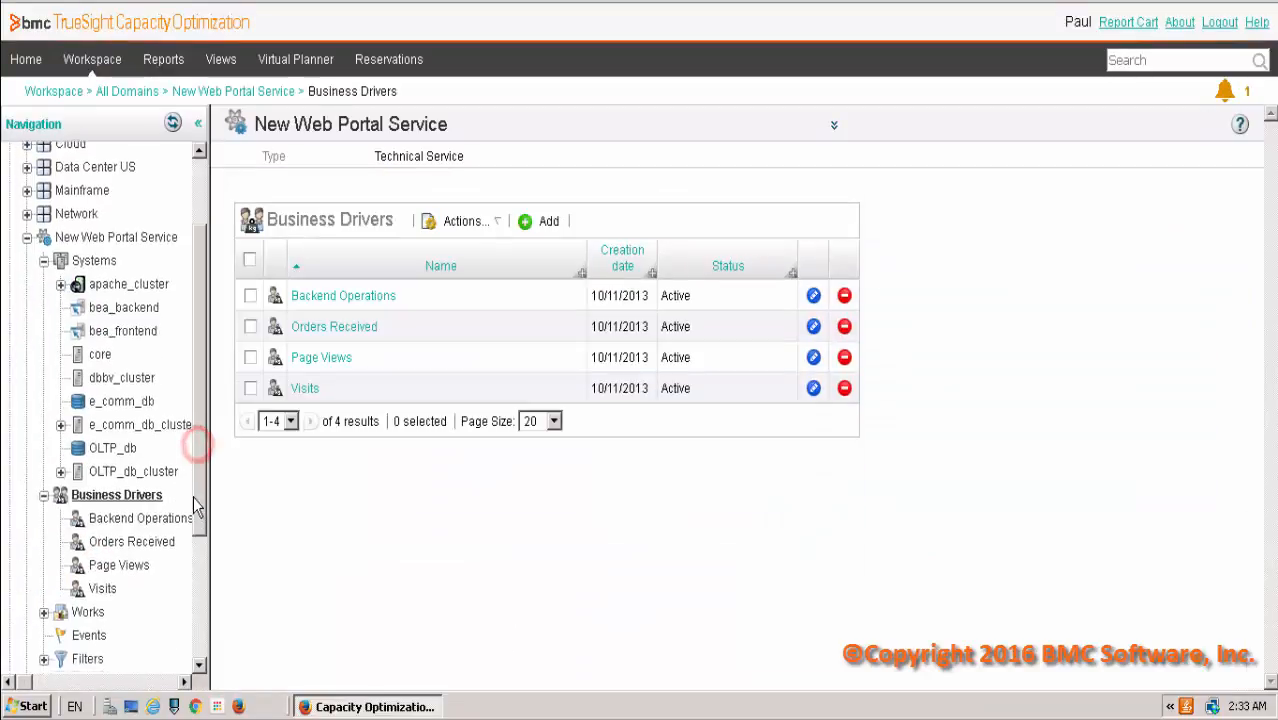
{"action": "left_click", "coordinate": [88, 612]}
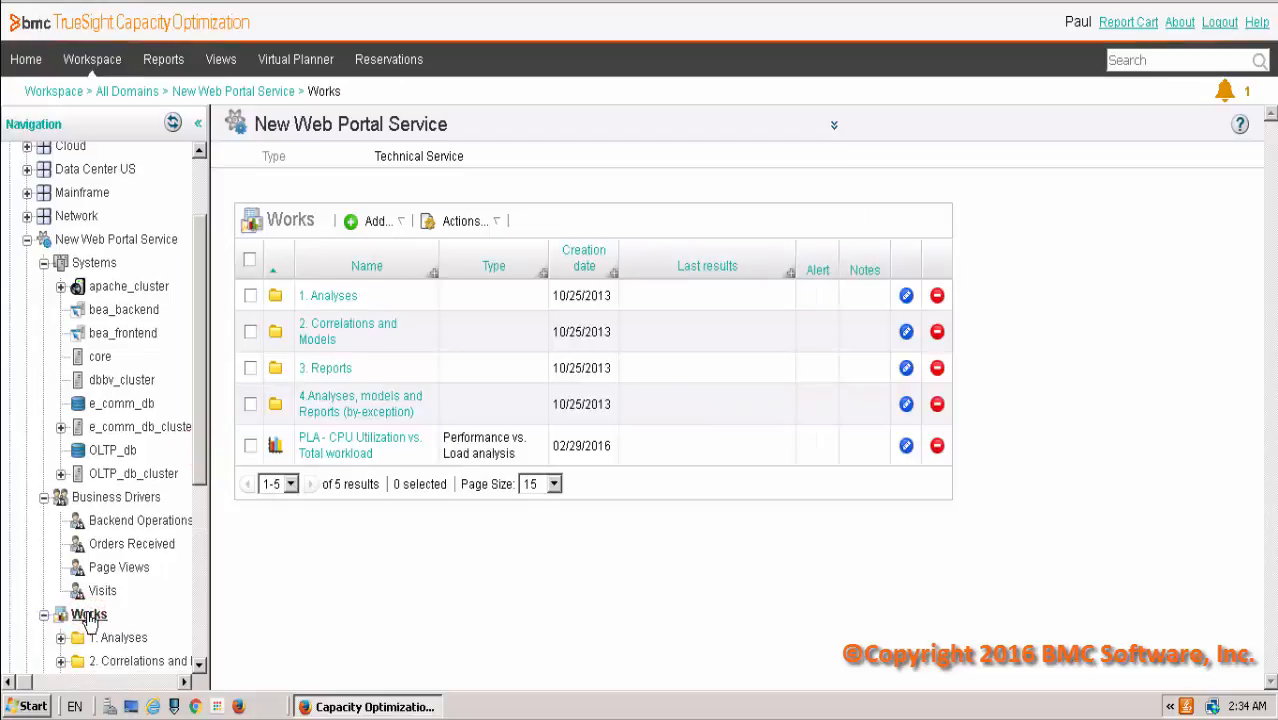
Step: Start a new analysis from Add > Add analysis, keeping all entities selected
{"action": "left_click", "coordinate": [376, 220]}
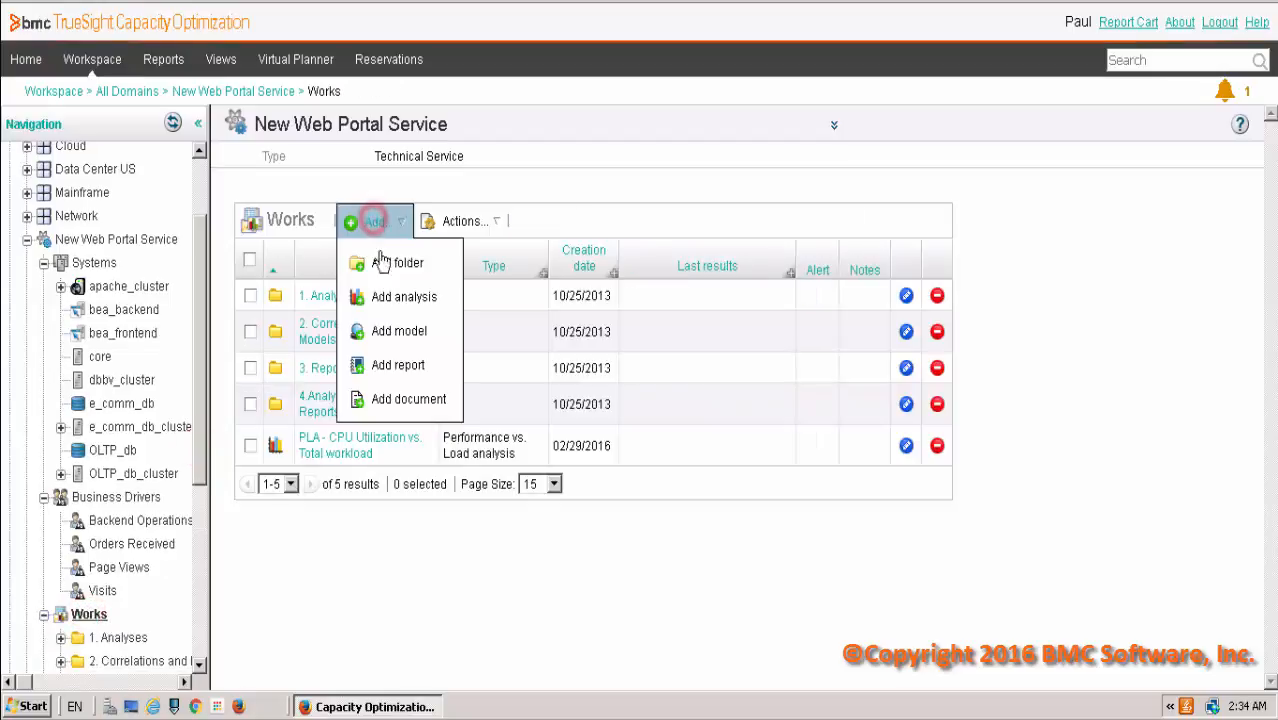
{"action": "left_click", "coordinate": [404, 296]}
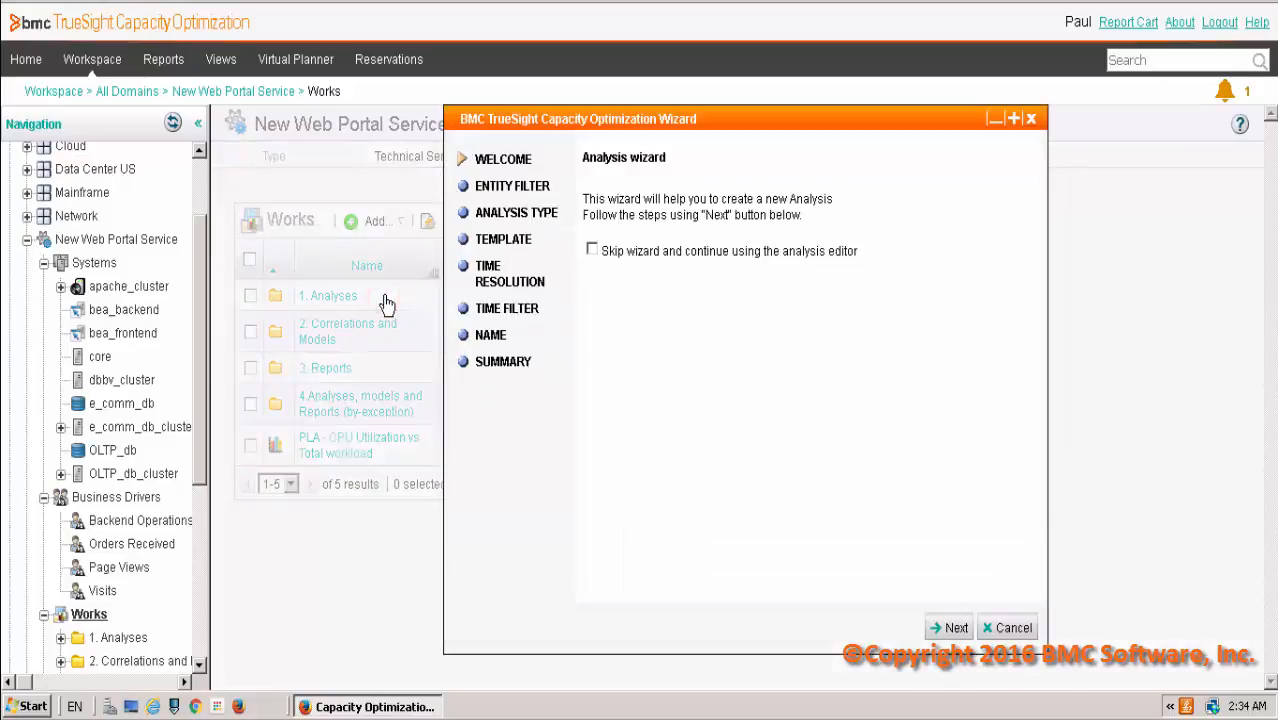
{"action": "left_click", "coordinate": [948, 628]}
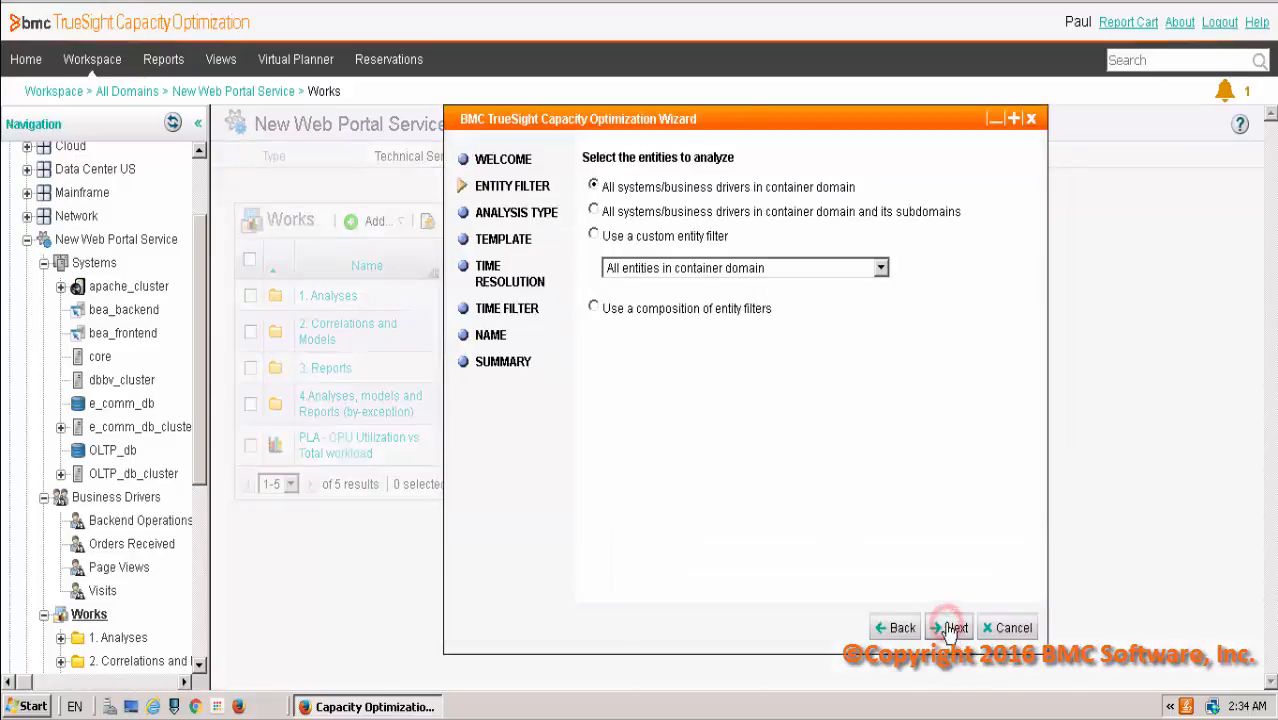
{"action": "left_click", "coordinate": [950, 628]}
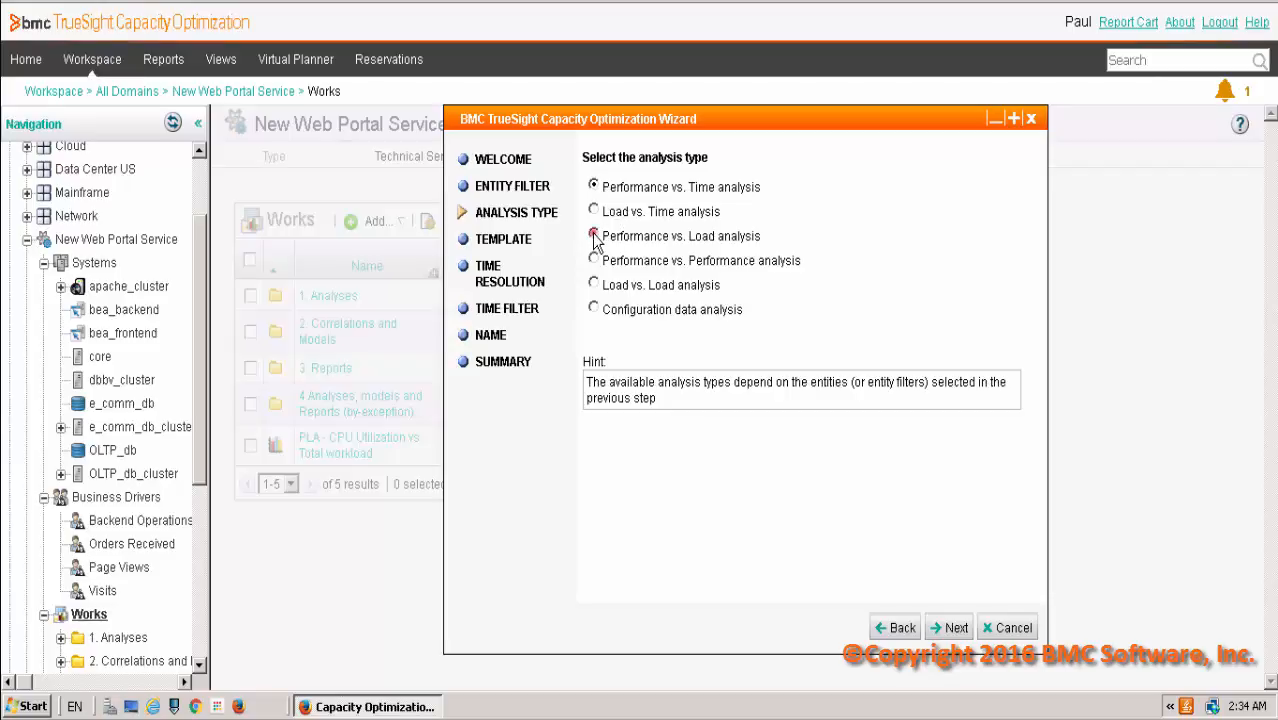
Step: Choose Performance vs. Load analysis as the type with automatic time resolution
{"action": "left_click", "coordinate": [592, 236]}
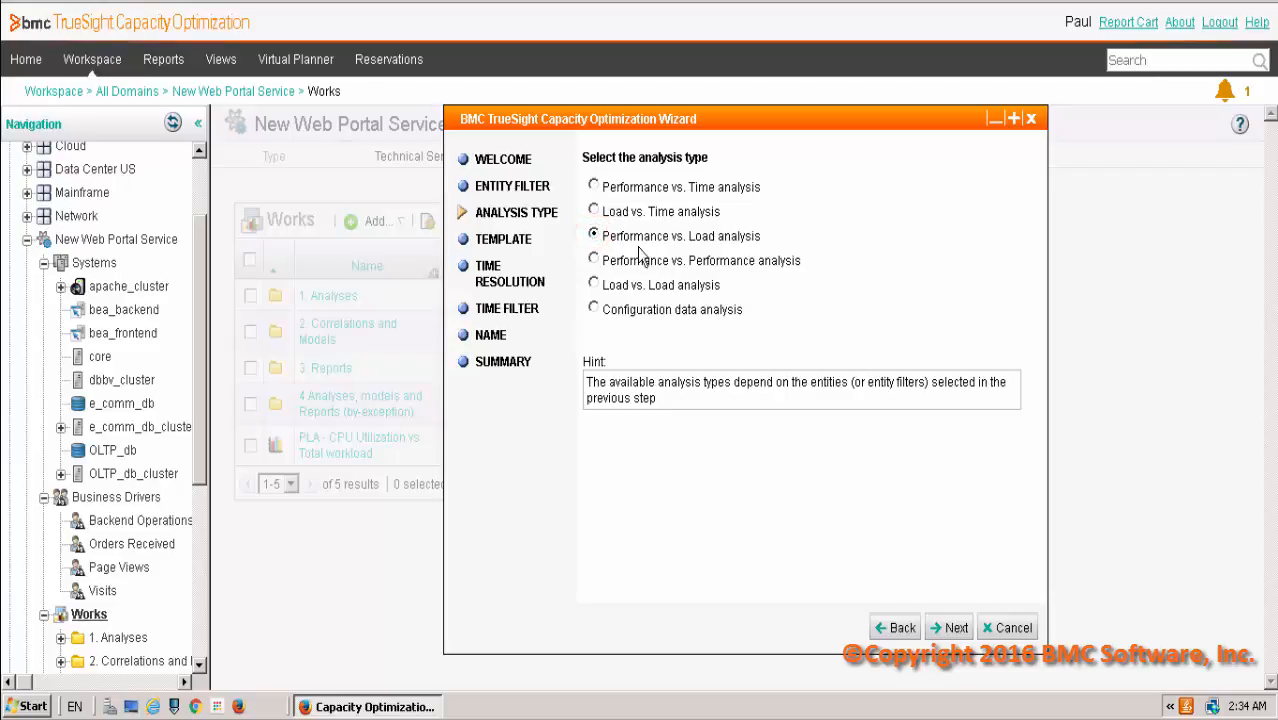
{"action": "left_click", "coordinate": [948, 628]}
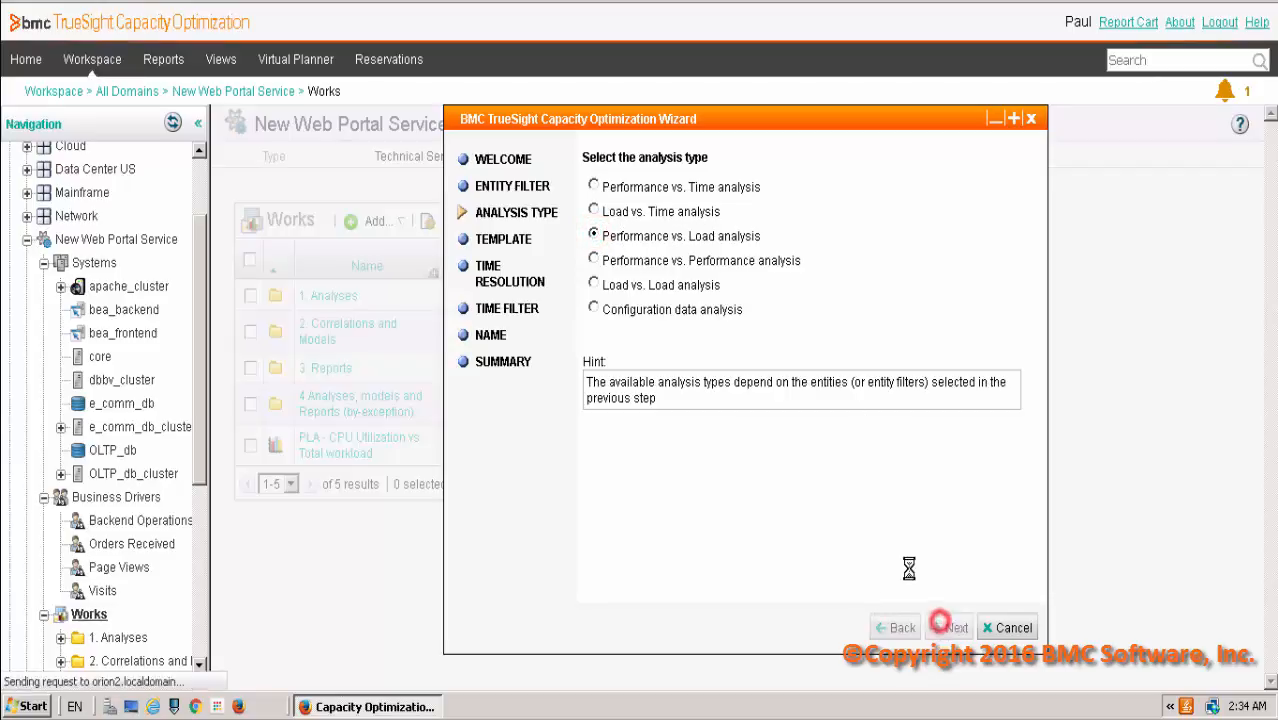
{"action": "left_click", "coordinate": [948, 628]}
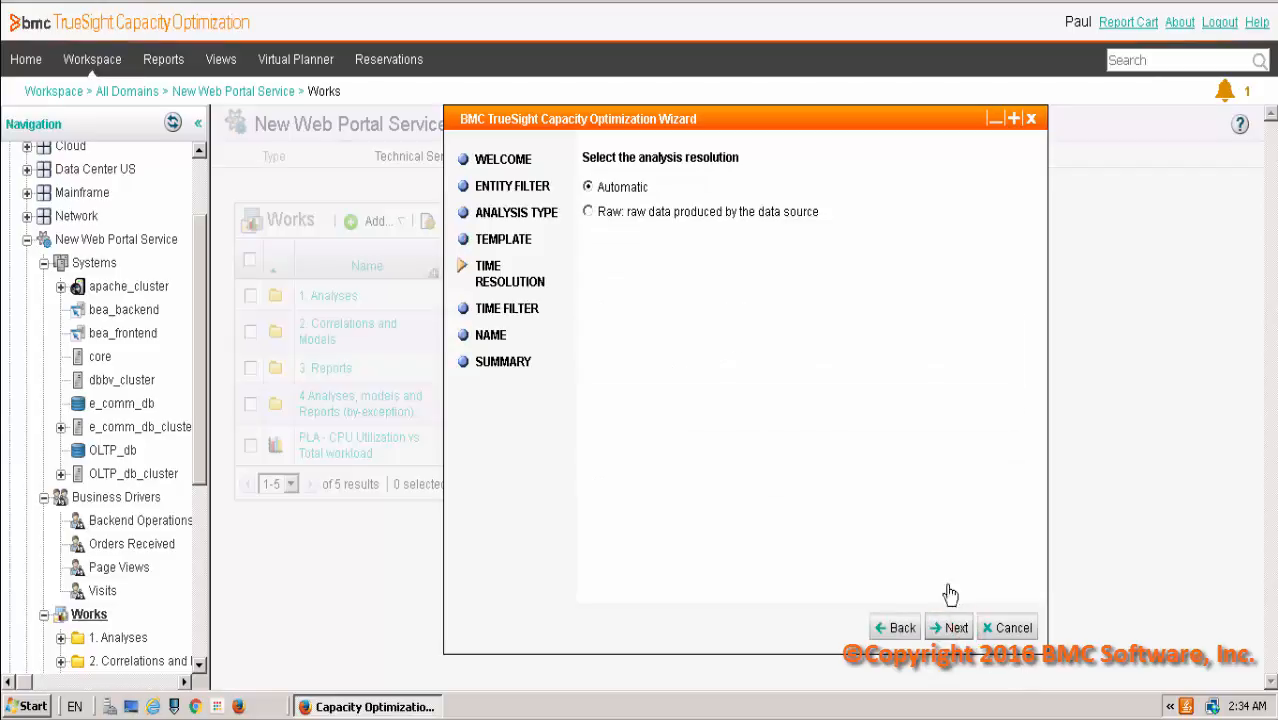
{"action": "left_click", "coordinate": [948, 628]}
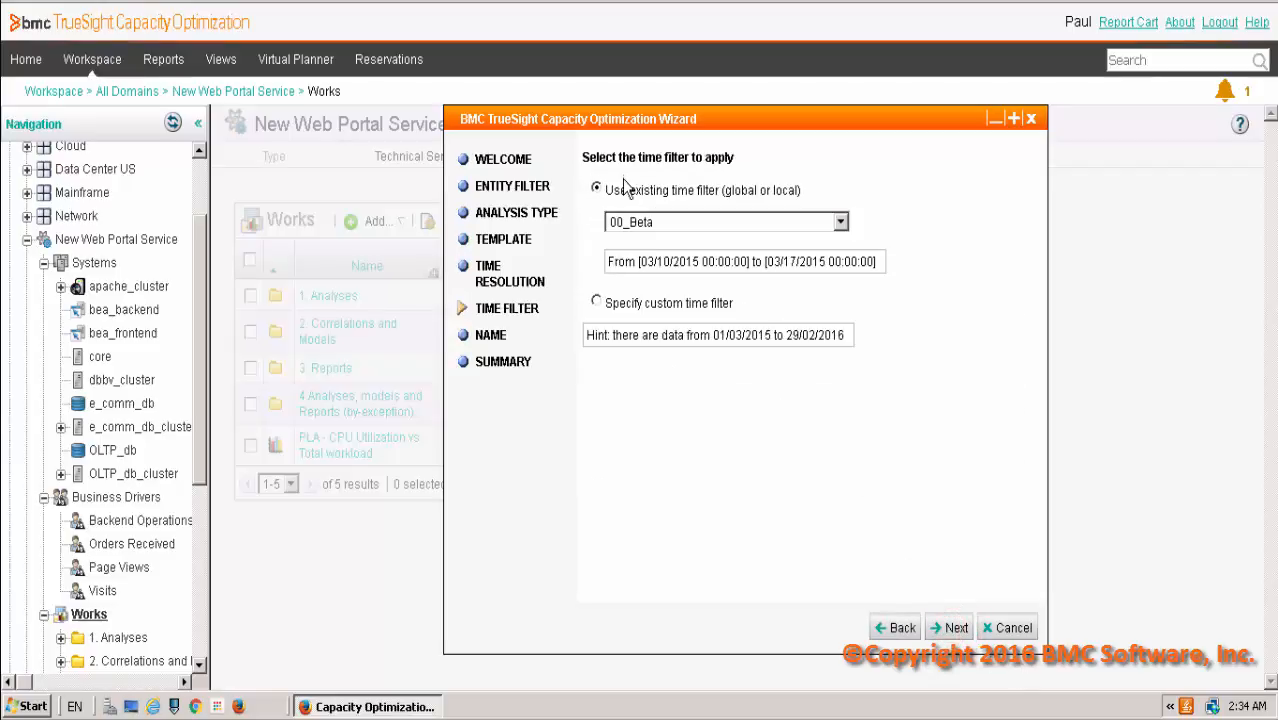
Step: Apply the 04. Web portal May - NEW time filter and keep the default name through to the summary
{"action": "left_click", "coordinate": [840, 222]}
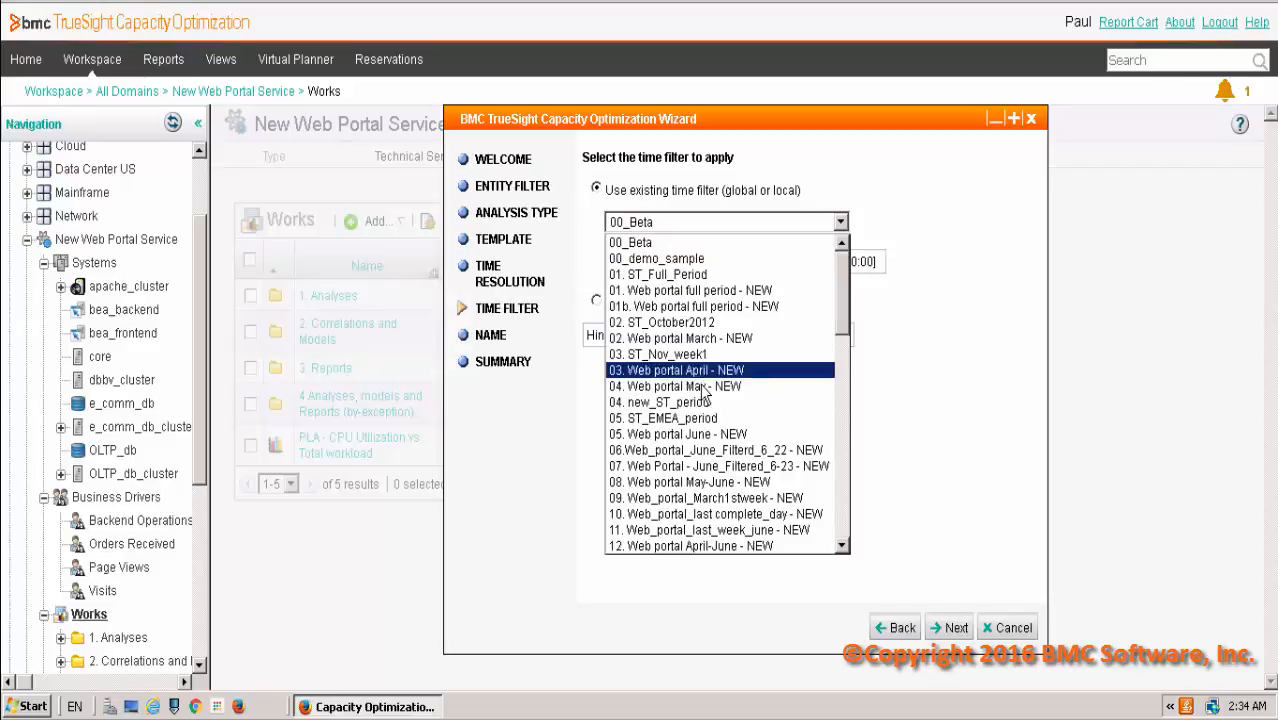
{"action": "left_click", "coordinate": [676, 386]}
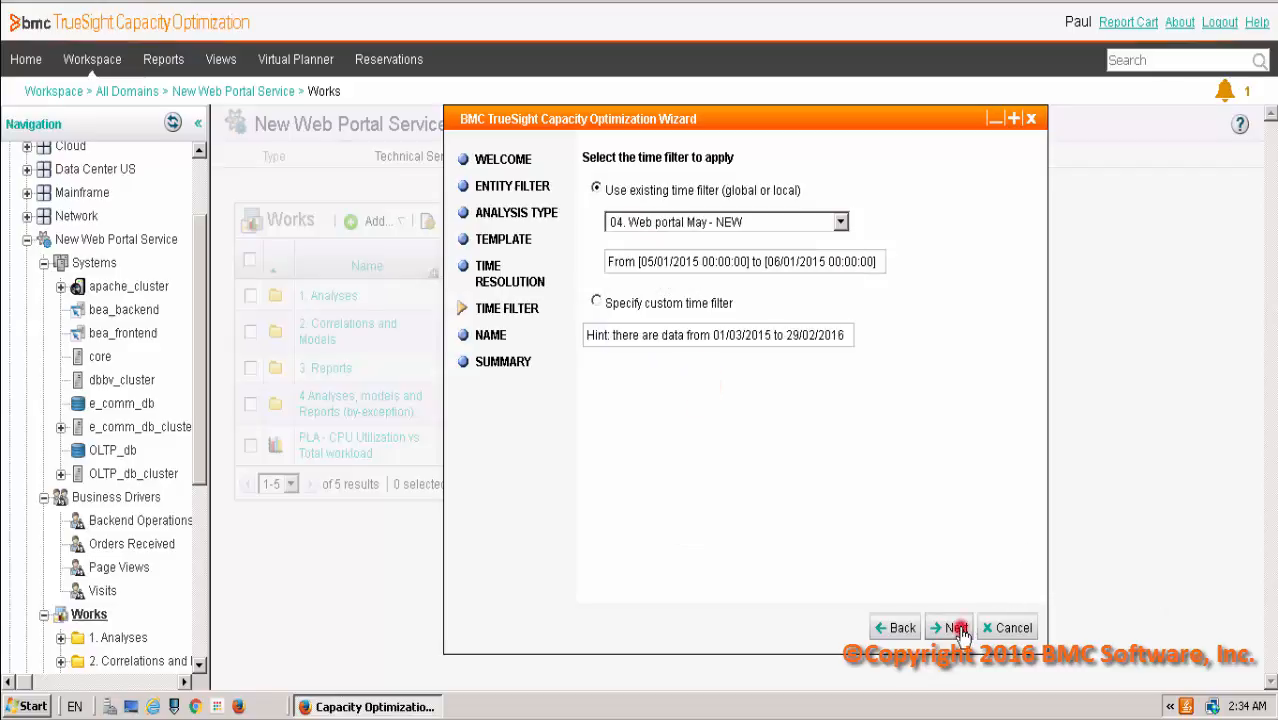
{"action": "left_click", "coordinate": [948, 628]}
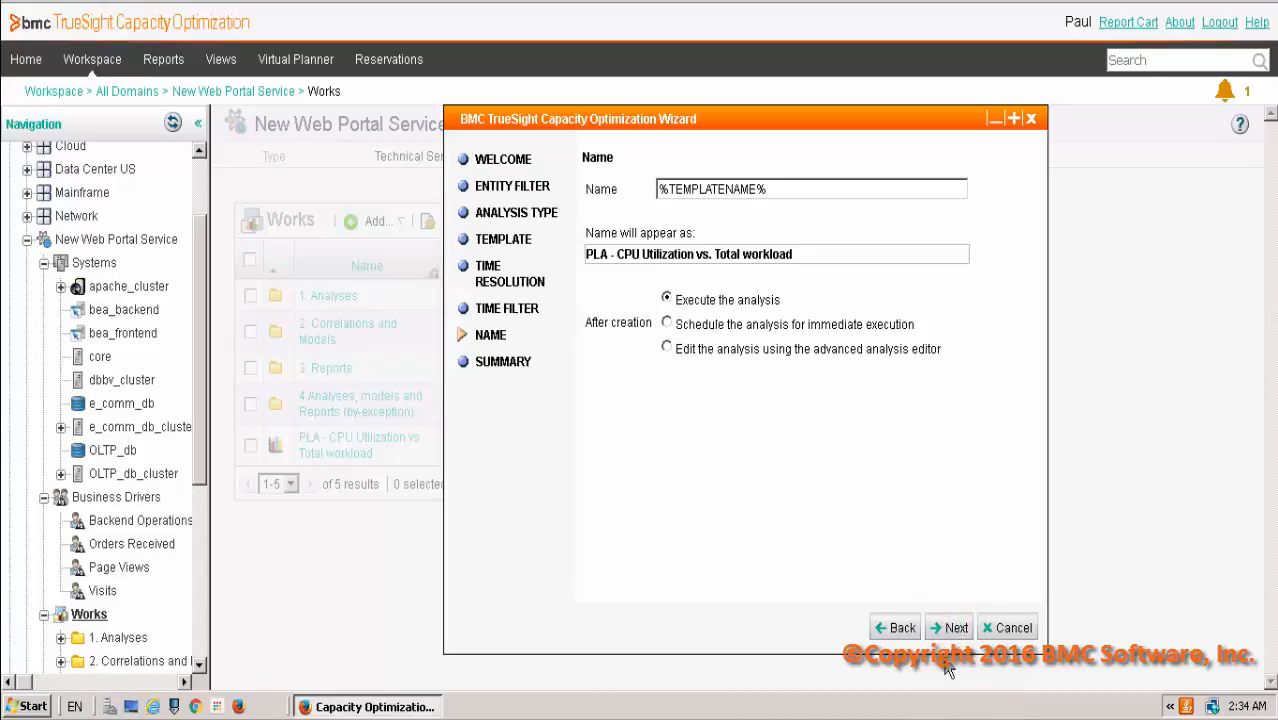
{"action": "left_click", "coordinate": [948, 628]}
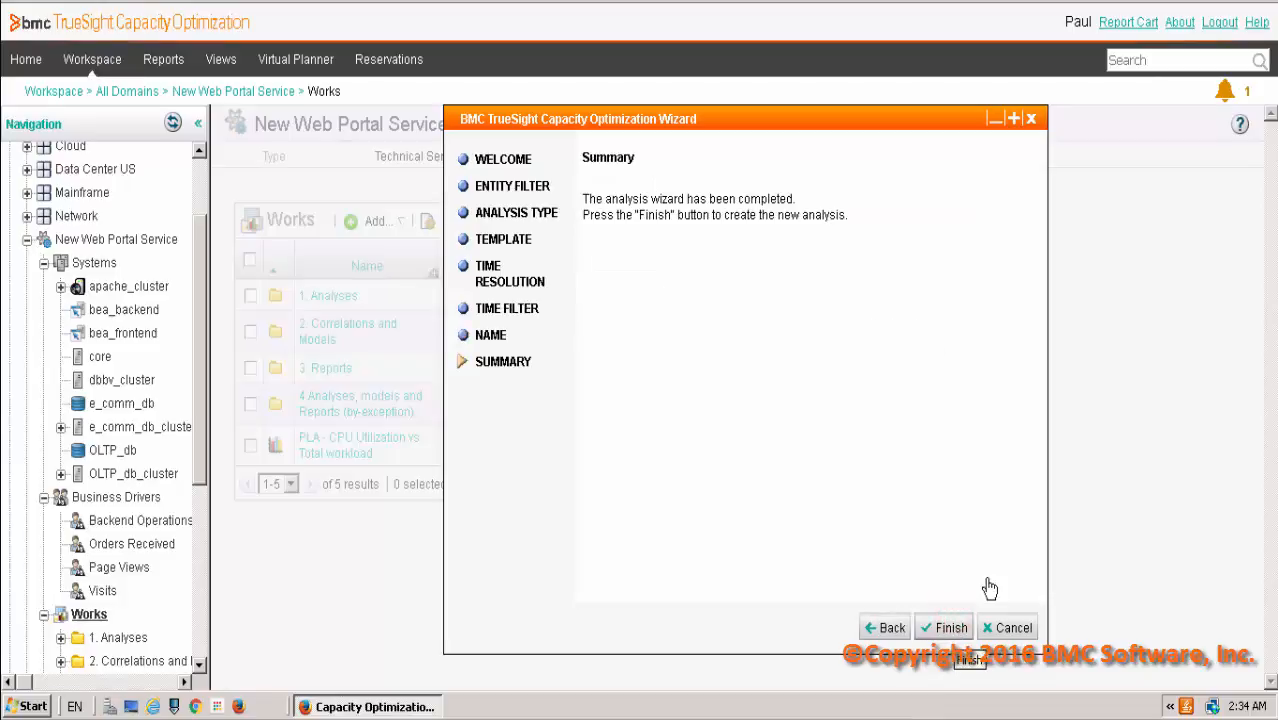
{"action": "left_click", "coordinate": [944, 628]}
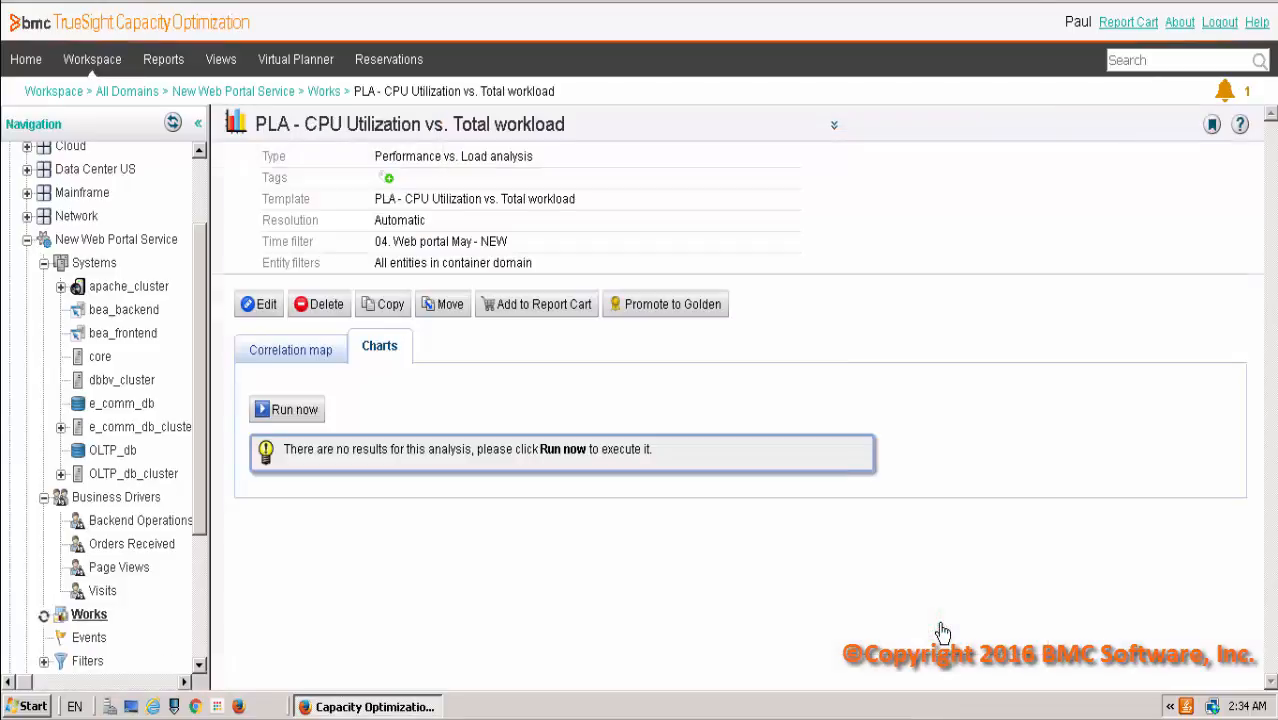
{"action": "left_click", "coordinate": [288, 408]}
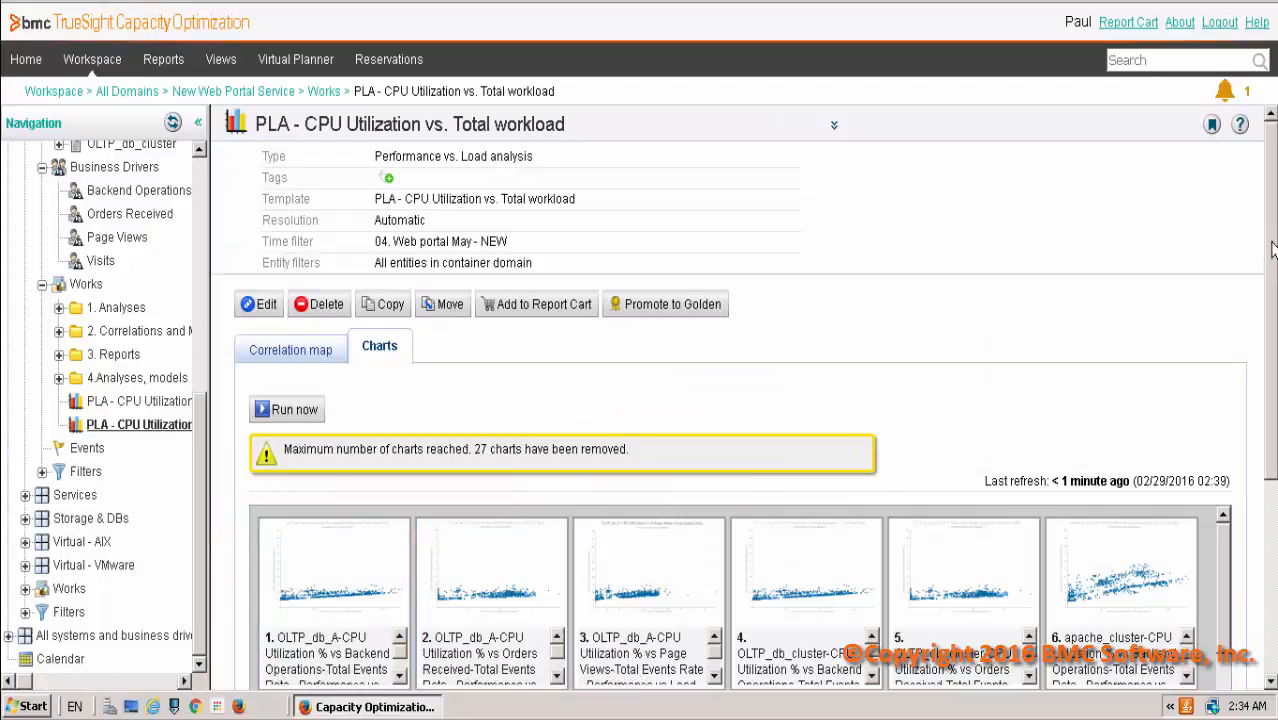
{"action": "scroll", "scroll_direction": "down", "scroll_amount": 3}
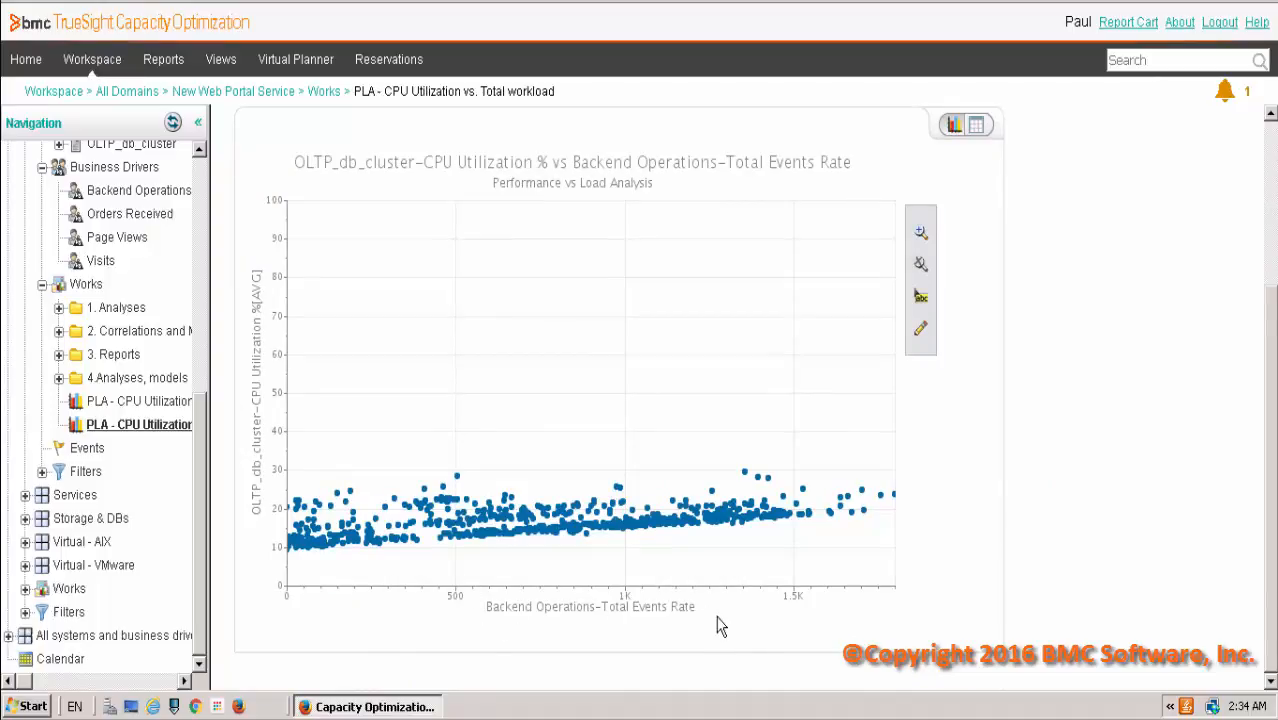
{"action": "mouse_move", "coordinate": [628, 624]}
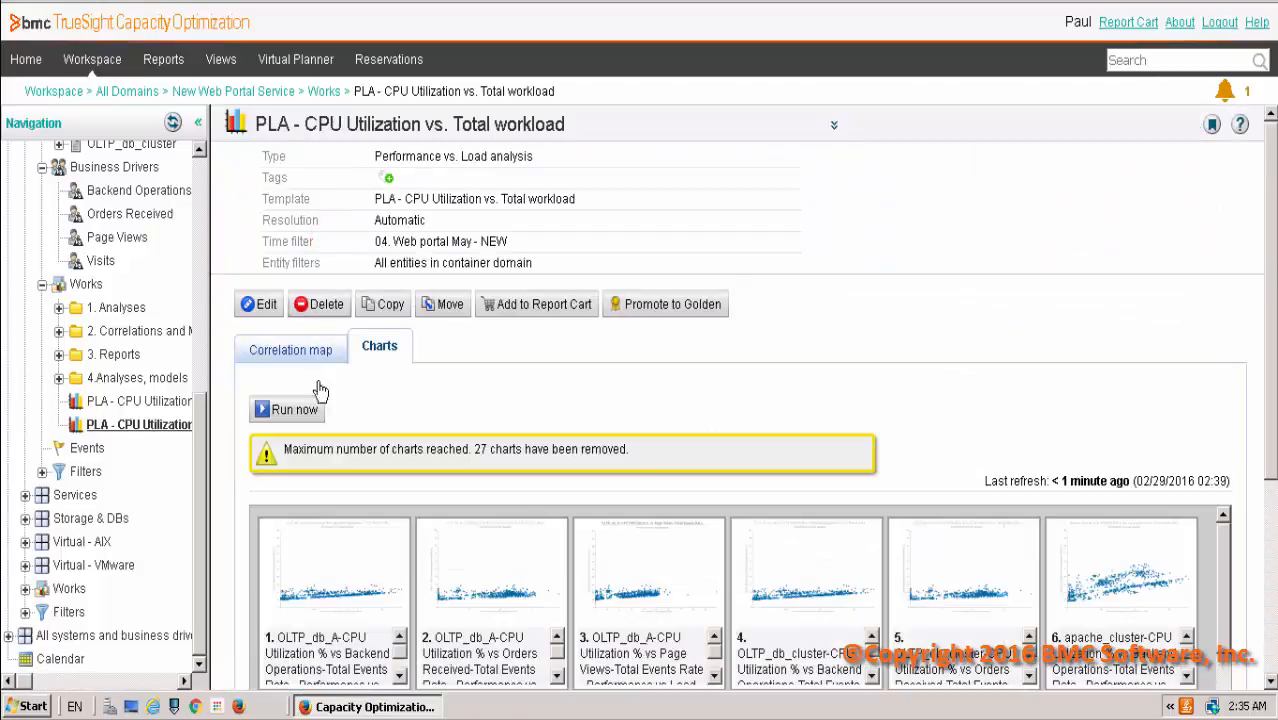
Step: Switch to the Correlation map of systems against business drivers and browse the grid
{"action": "left_click", "coordinate": [290, 350]}
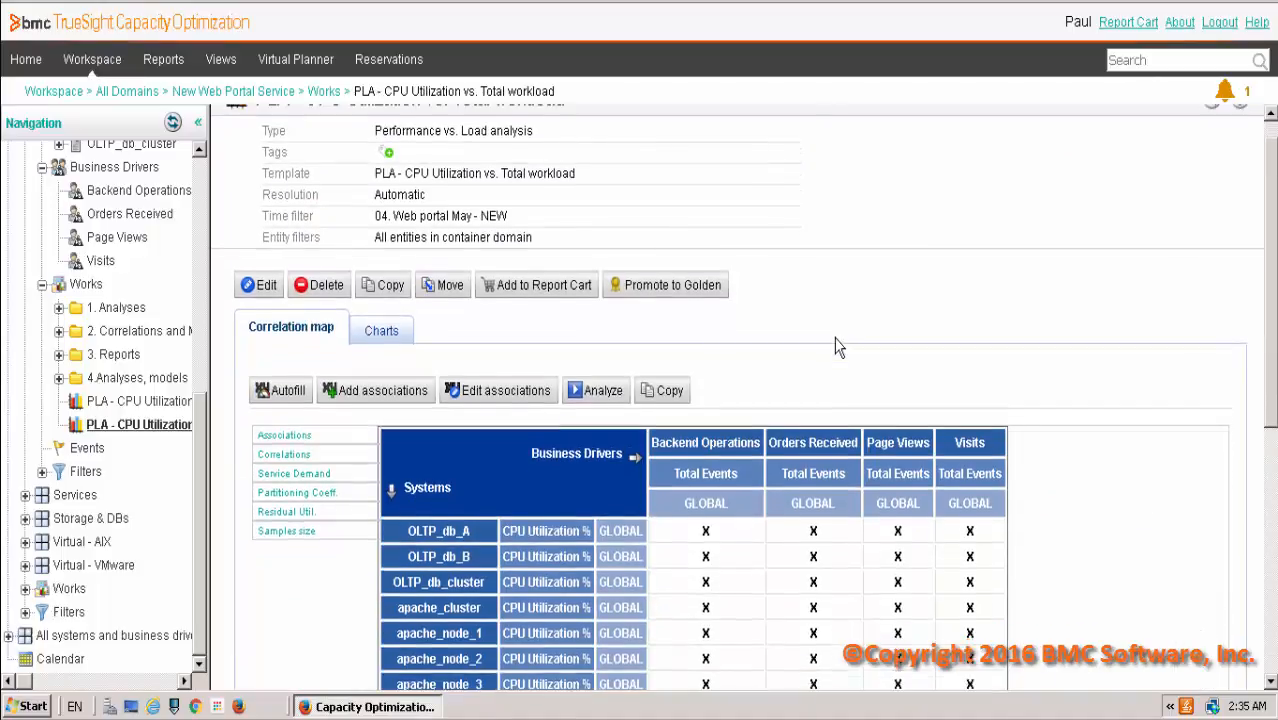
{"action": "scroll", "scroll_direction": "down", "scroll_amount": 3}
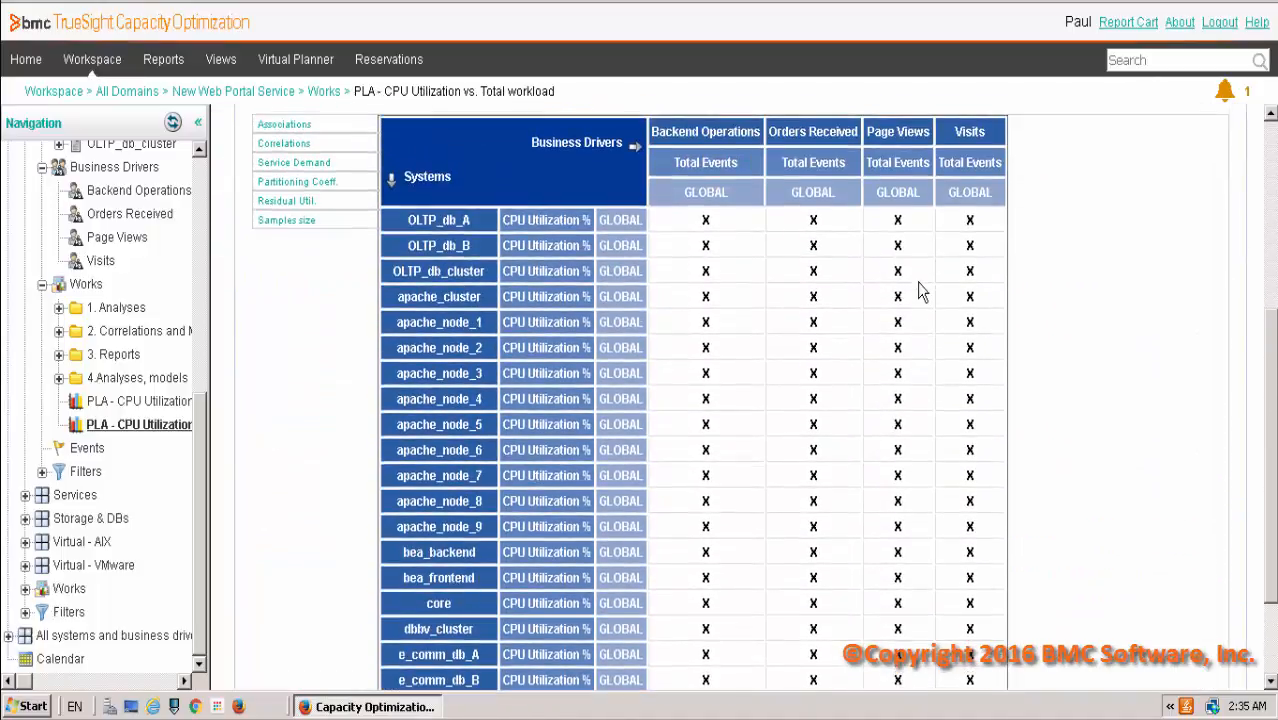
{"action": "scroll", "scroll_direction": "down", "scroll_amount": 3}
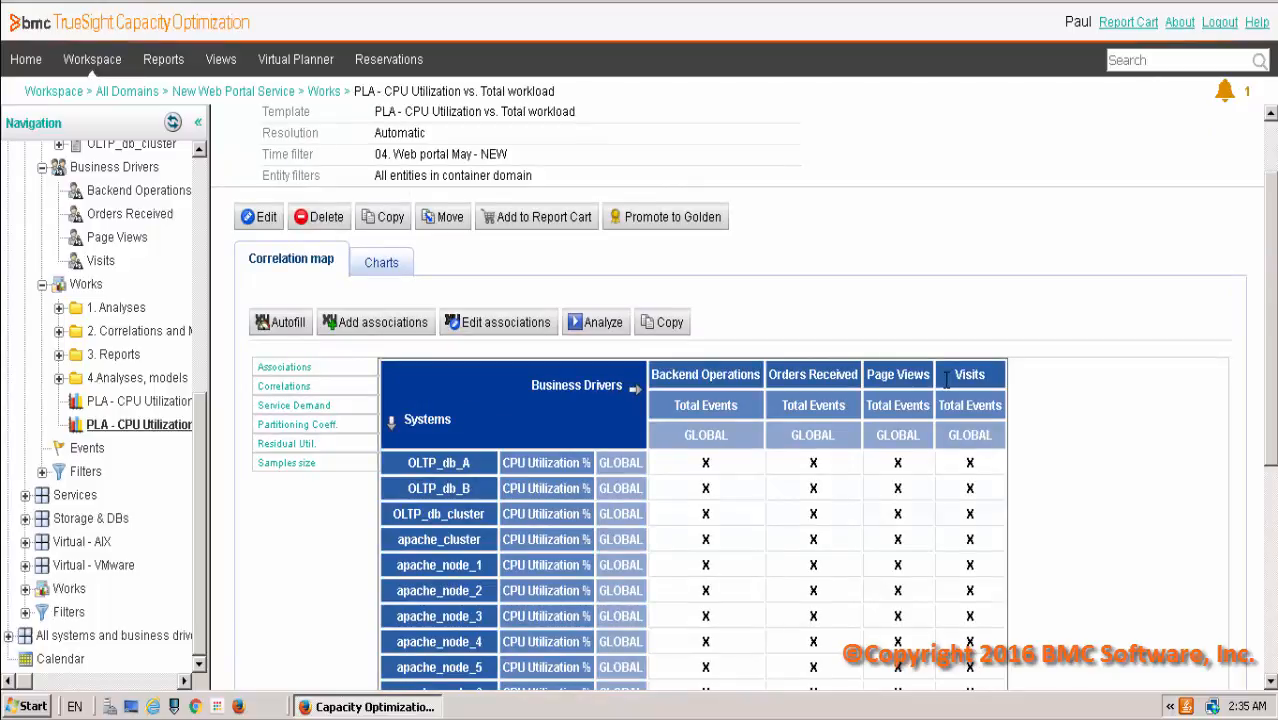
{"action": "mouse_move", "coordinate": [864, 456]}
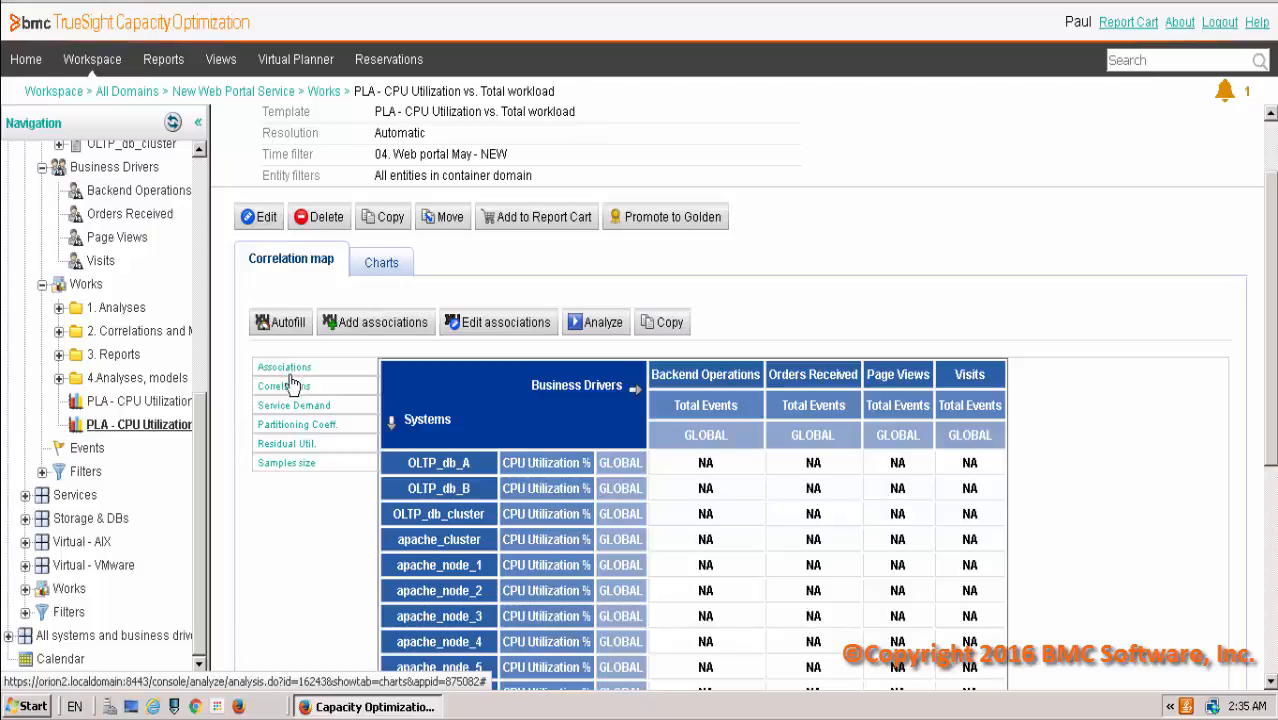
Step: View Associations, Service Demand, Residual Util and Sample size, then return to the association grid
{"action": "left_click", "coordinate": [284, 386]}
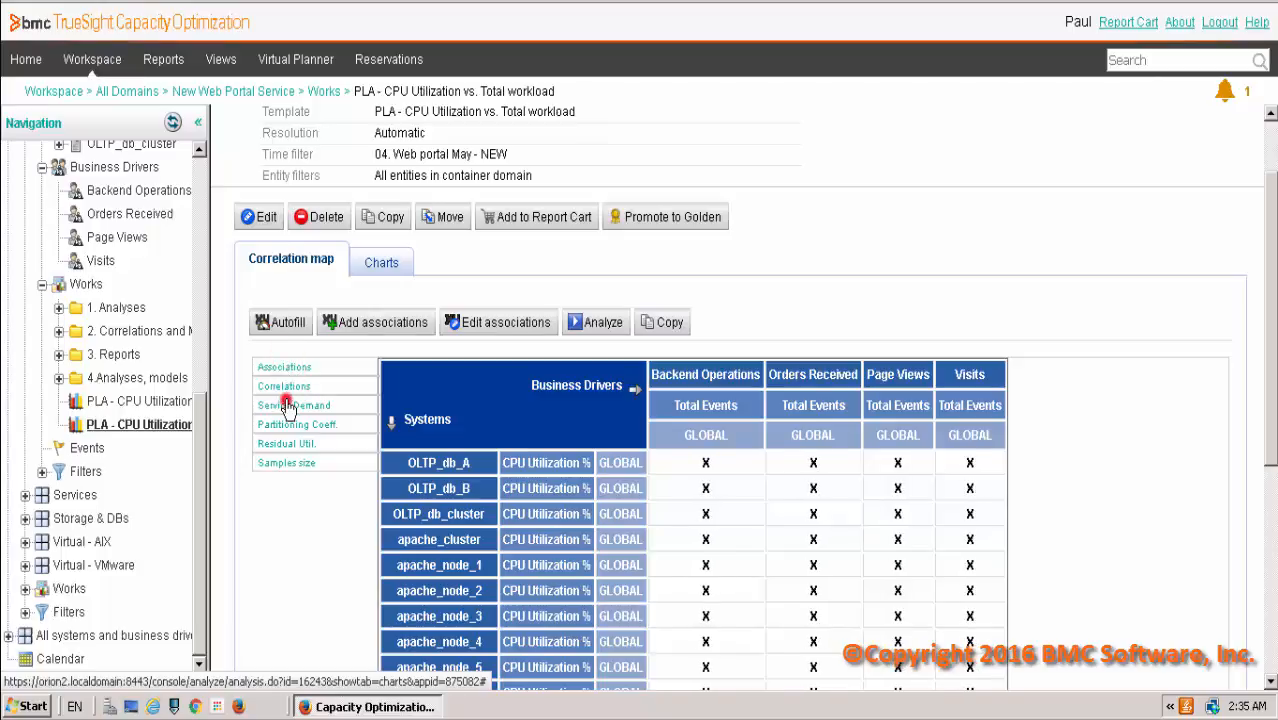
{"action": "left_click", "coordinate": [284, 404]}
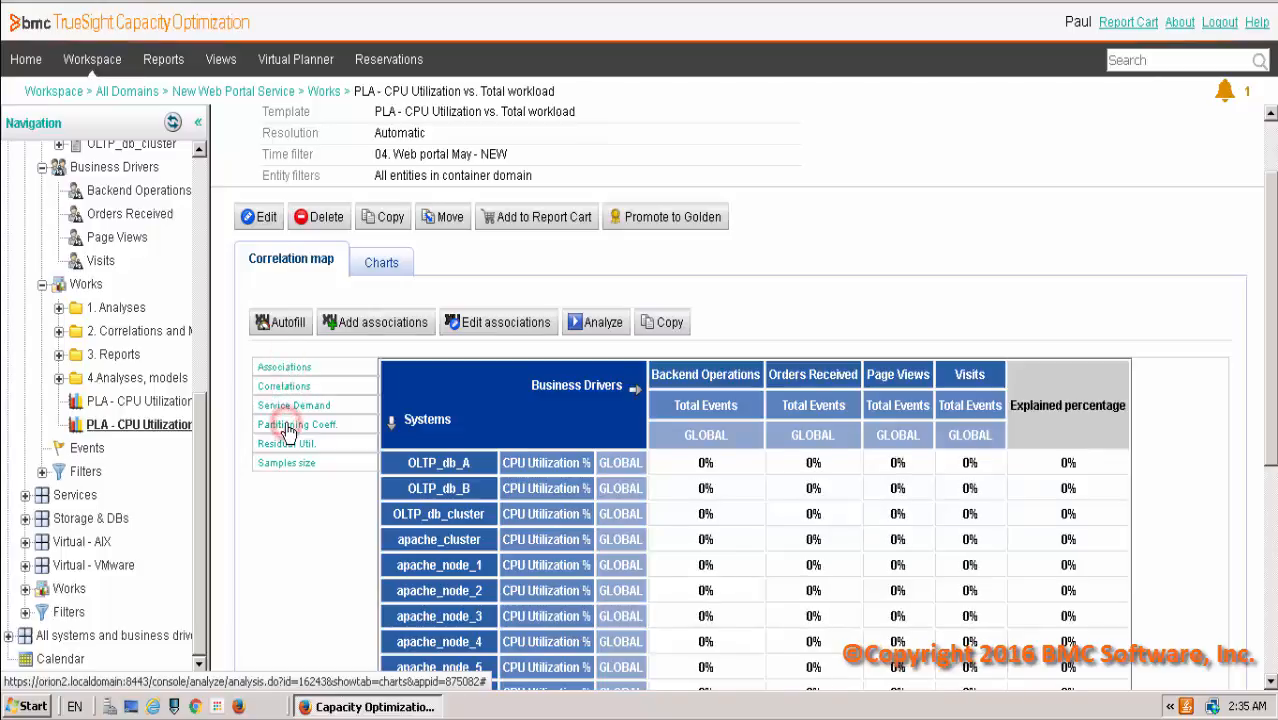
{"action": "left_click", "coordinate": [288, 444]}
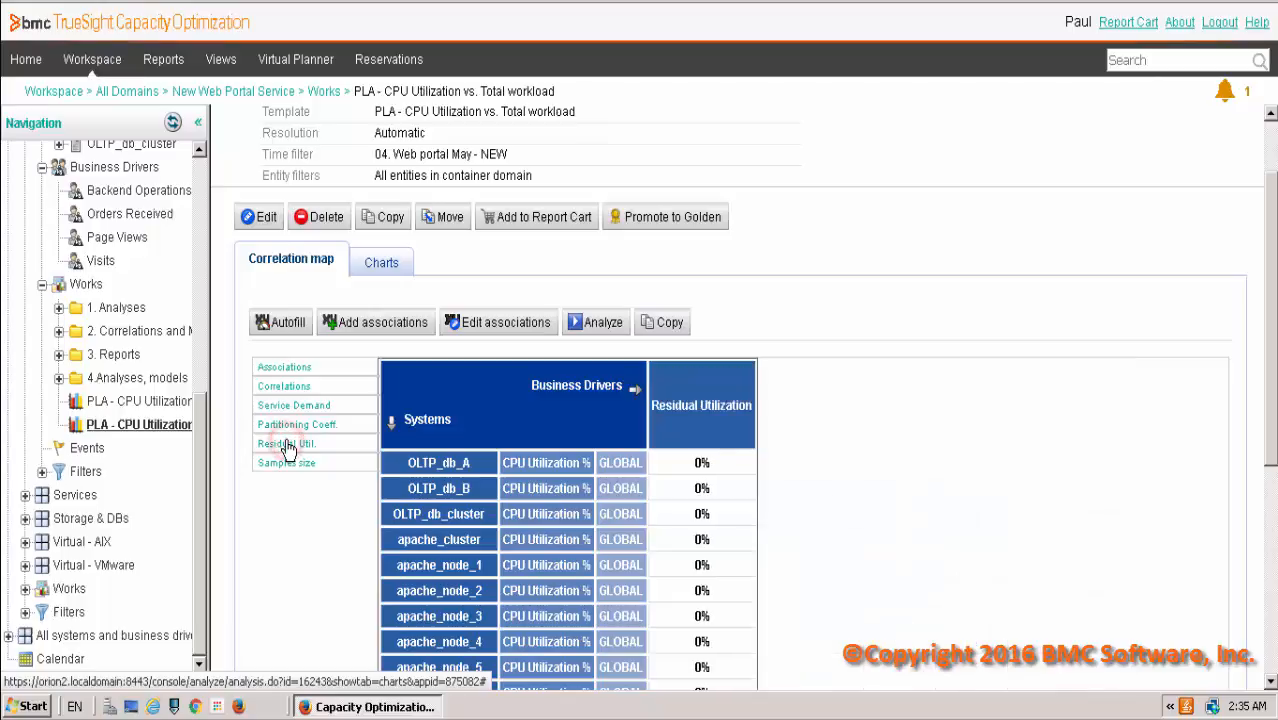
{"action": "left_click", "coordinate": [286, 462]}
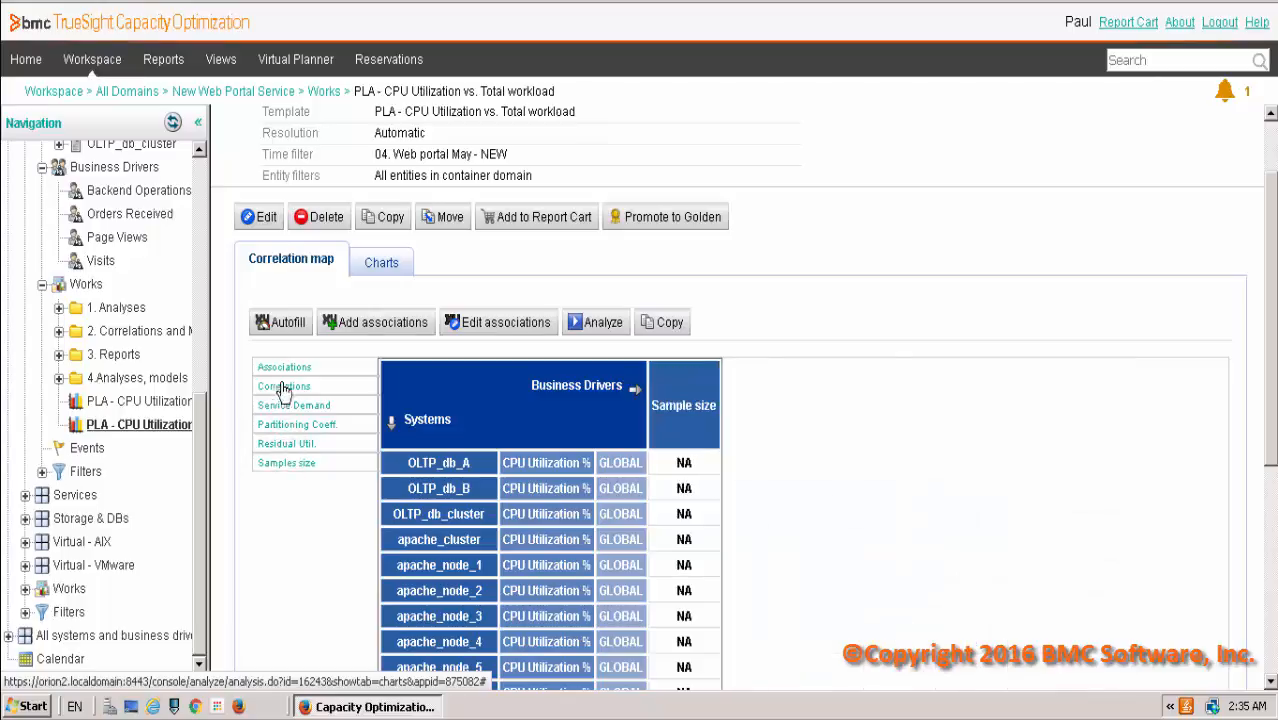
{"action": "left_click", "coordinate": [596, 322]}
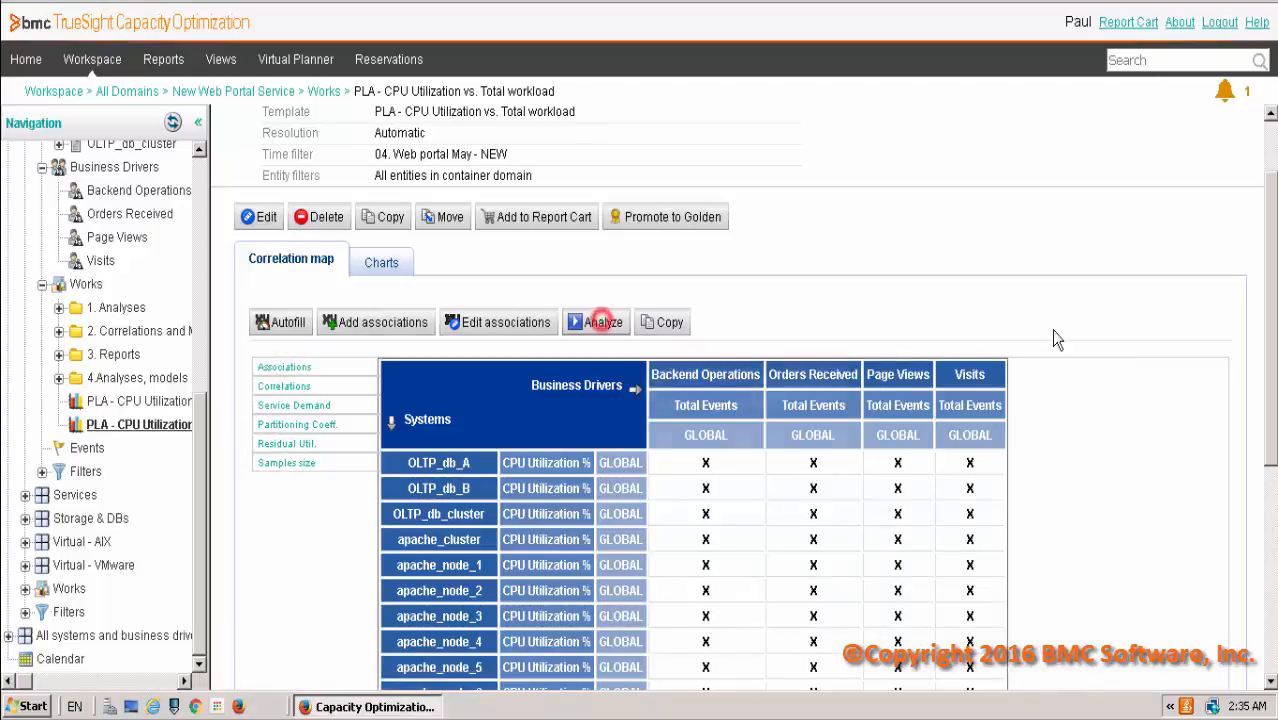
Step: Run Analyze so every system–driver pair shows a correlation percentage rated Low, Medium or High
{"action": "left_click", "coordinate": [602, 320]}
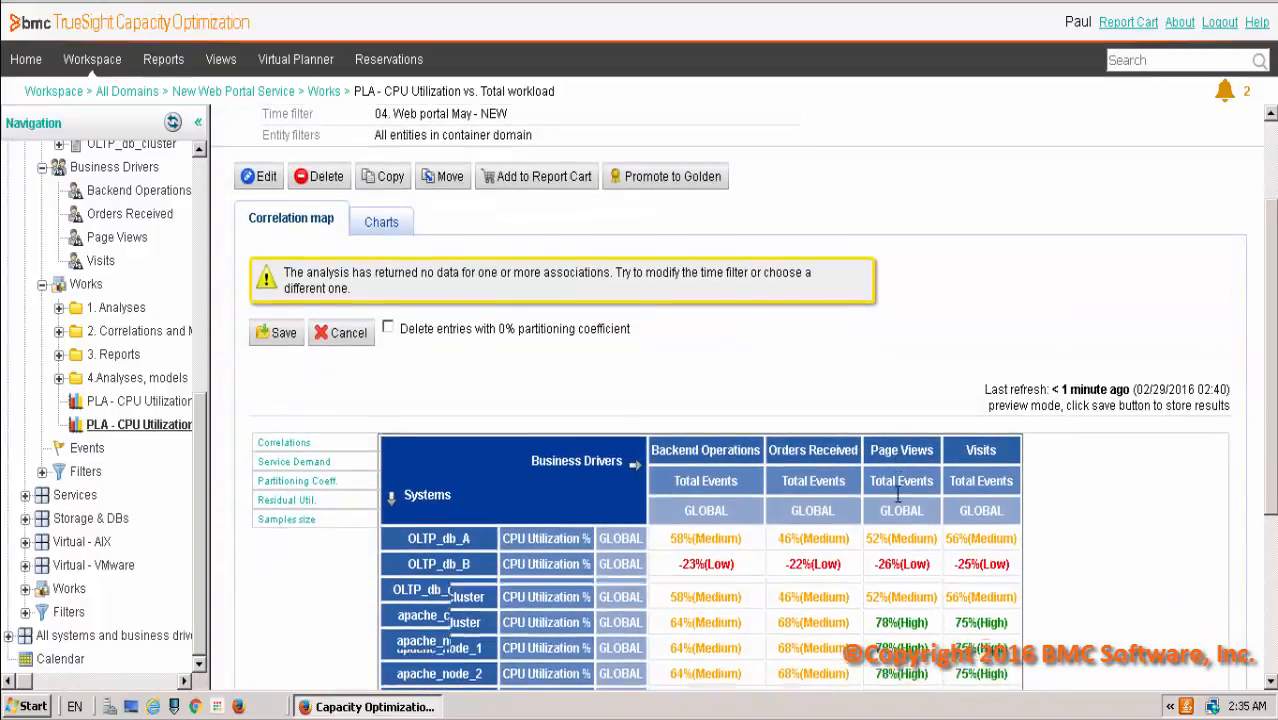
{"action": "scroll", "scroll_direction": "down", "scroll_amount": 3}
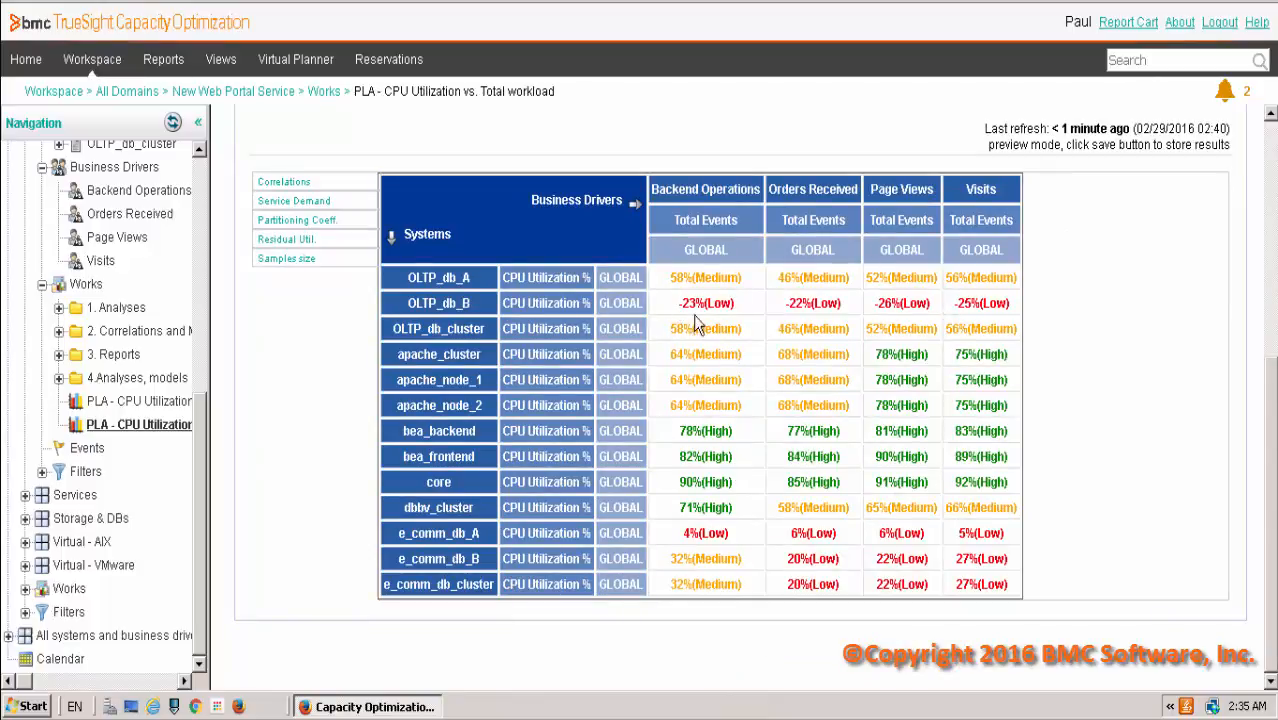
{"action": "mouse_move", "coordinate": [730, 428]}
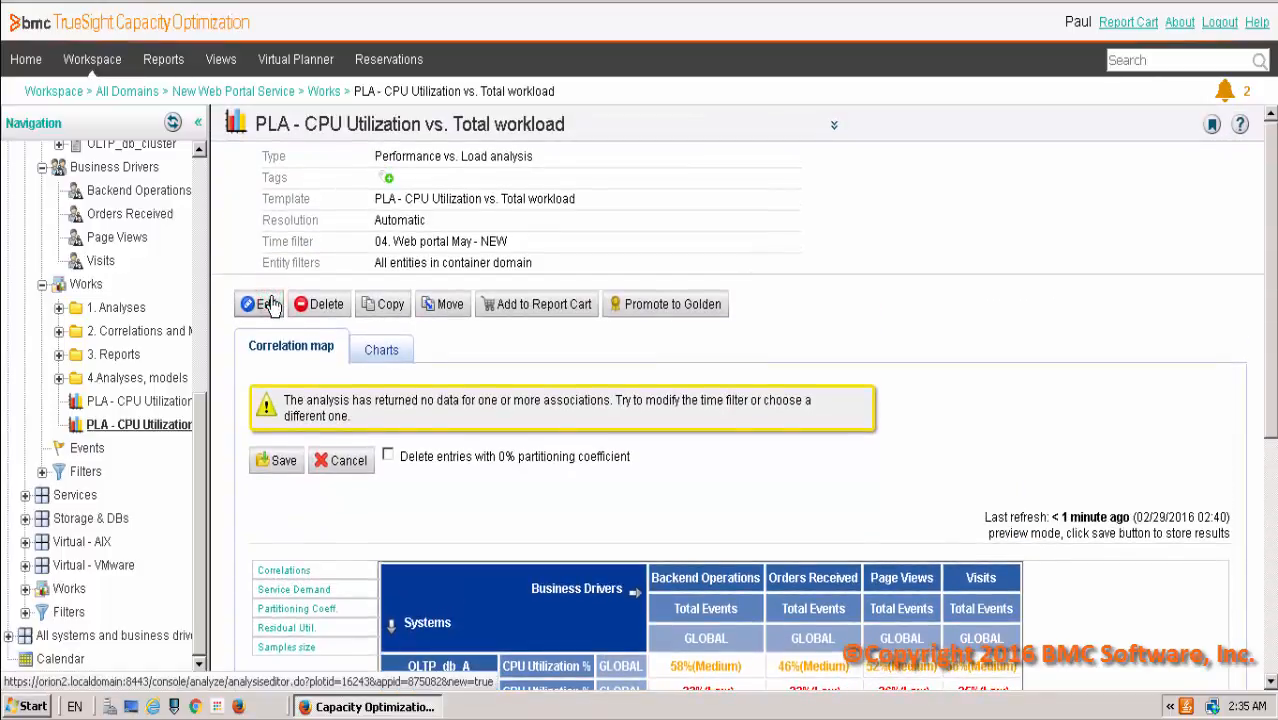
Step: Edit the analysis to use Non-robust linear regression trendlines and save it
{"action": "left_click", "coordinate": [260, 304]}
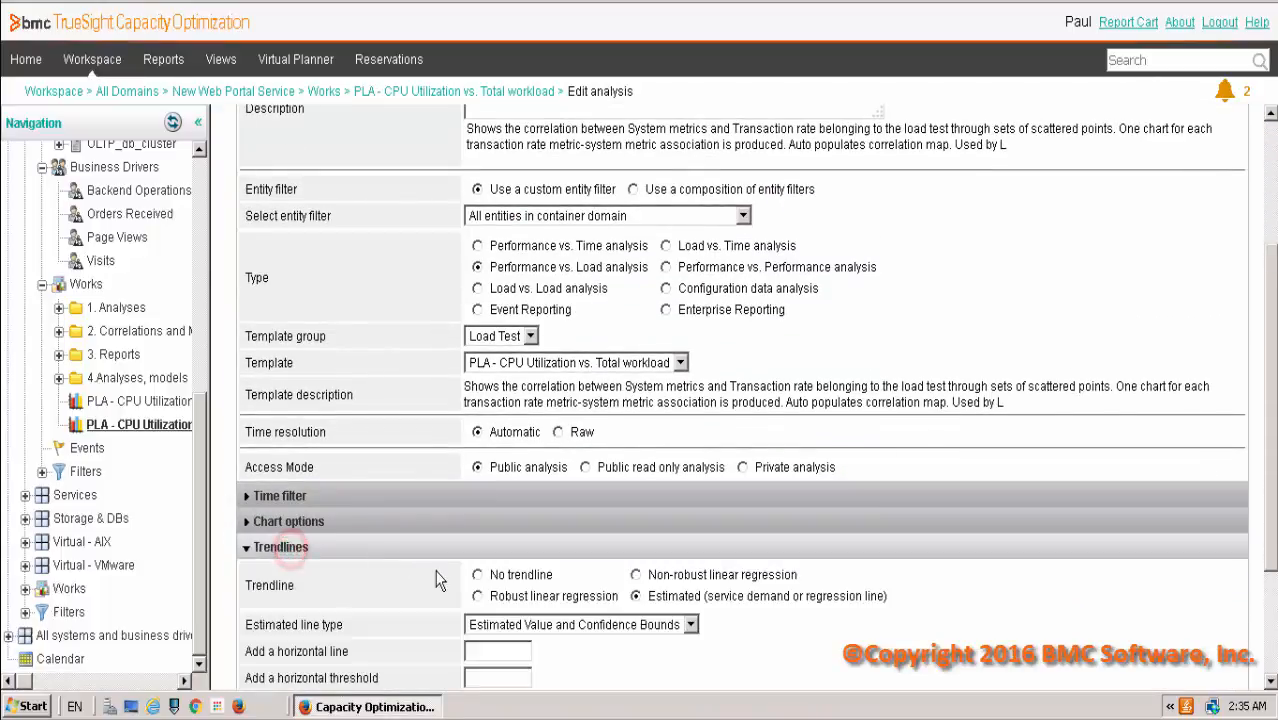
{"action": "scroll", "scroll_direction": "down", "scroll_amount": 3}
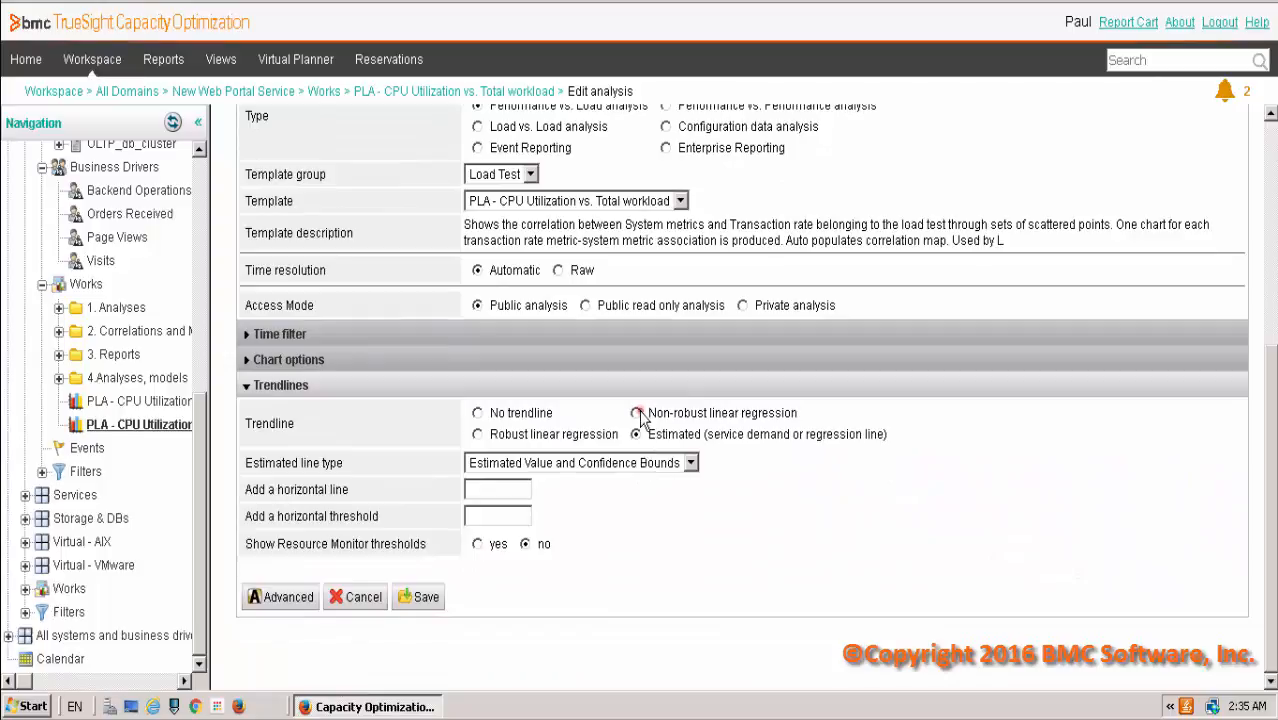
{"action": "left_click", "coordinate": [636, 412]}
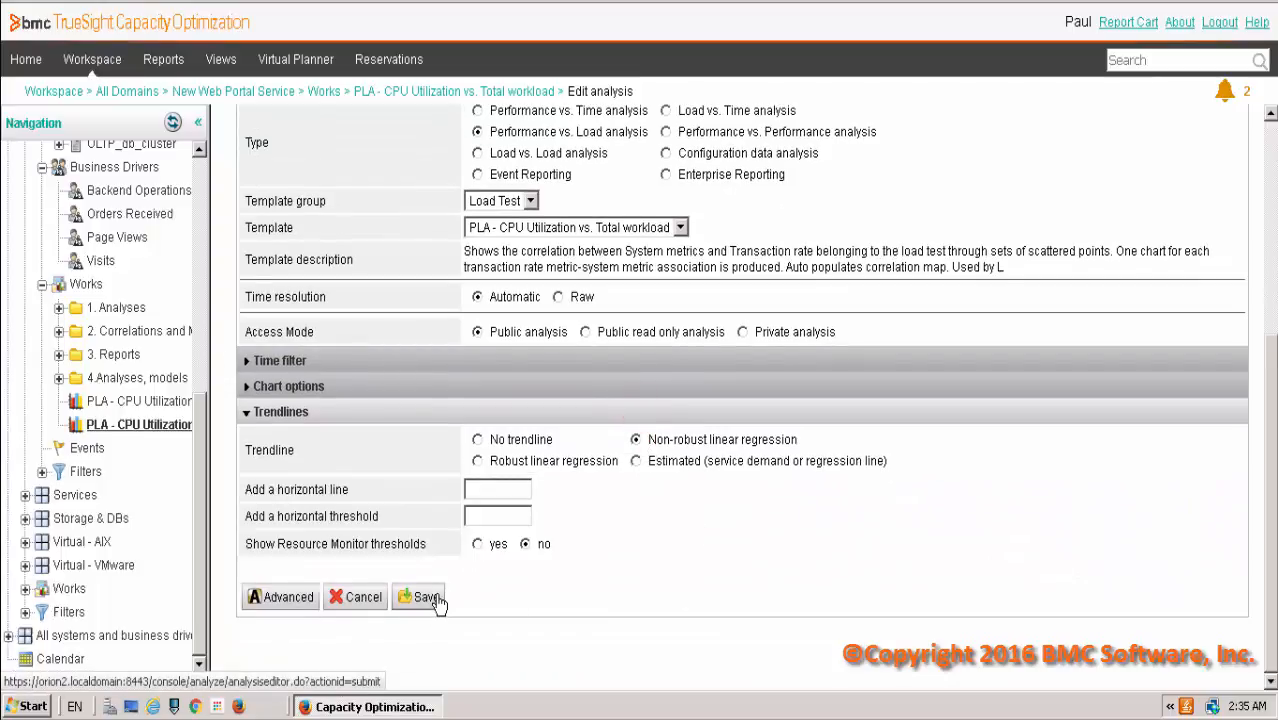
{"action": "left_click", "coordinate": [420, 596]}
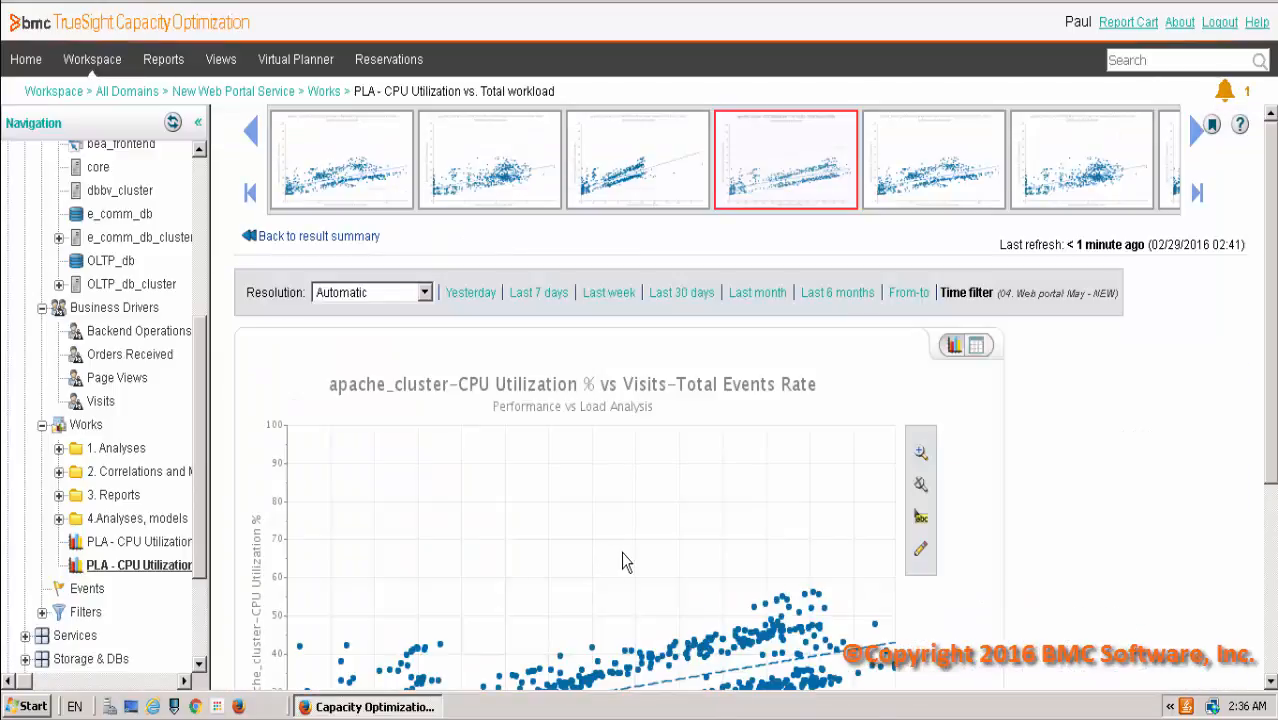
Step: Review the apache_cluster CPU vs Visits trendline chart and go back to the Charts result summary
{"action": "scroll", "scroll_direction": "down", "scroll_amount": 3}
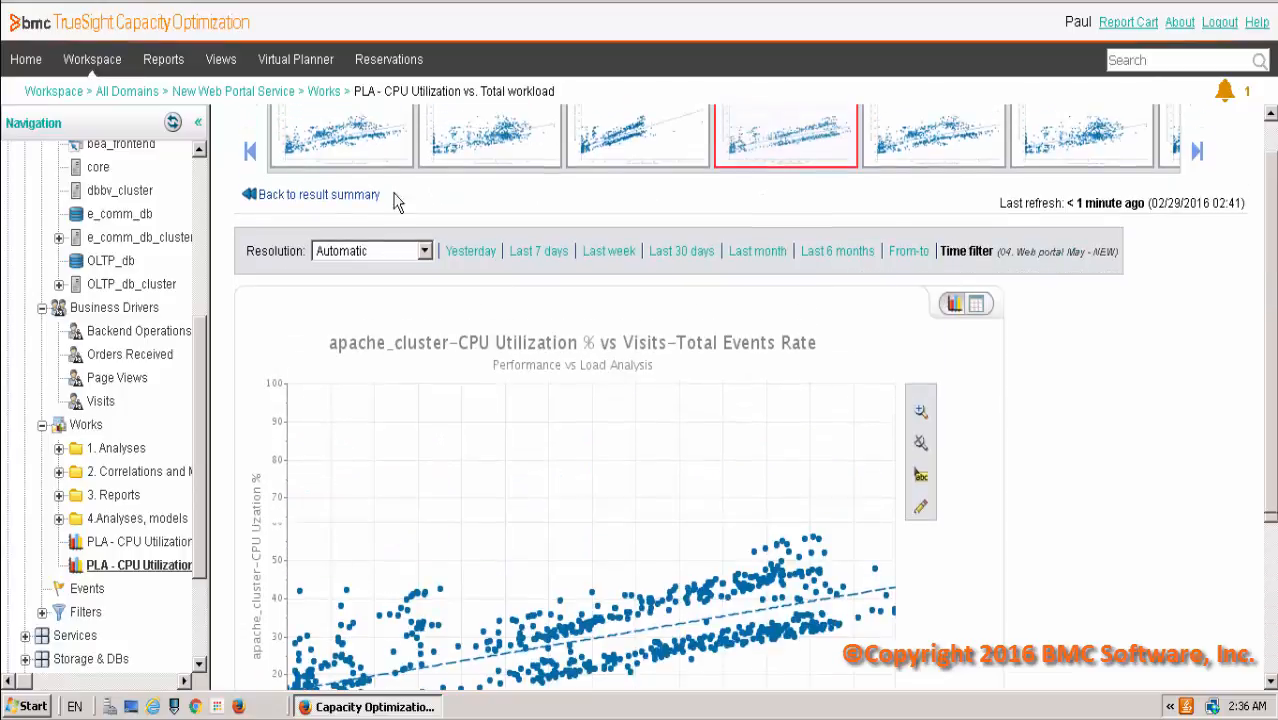
{"action": "left_click", "coordinate": [318, 194]}
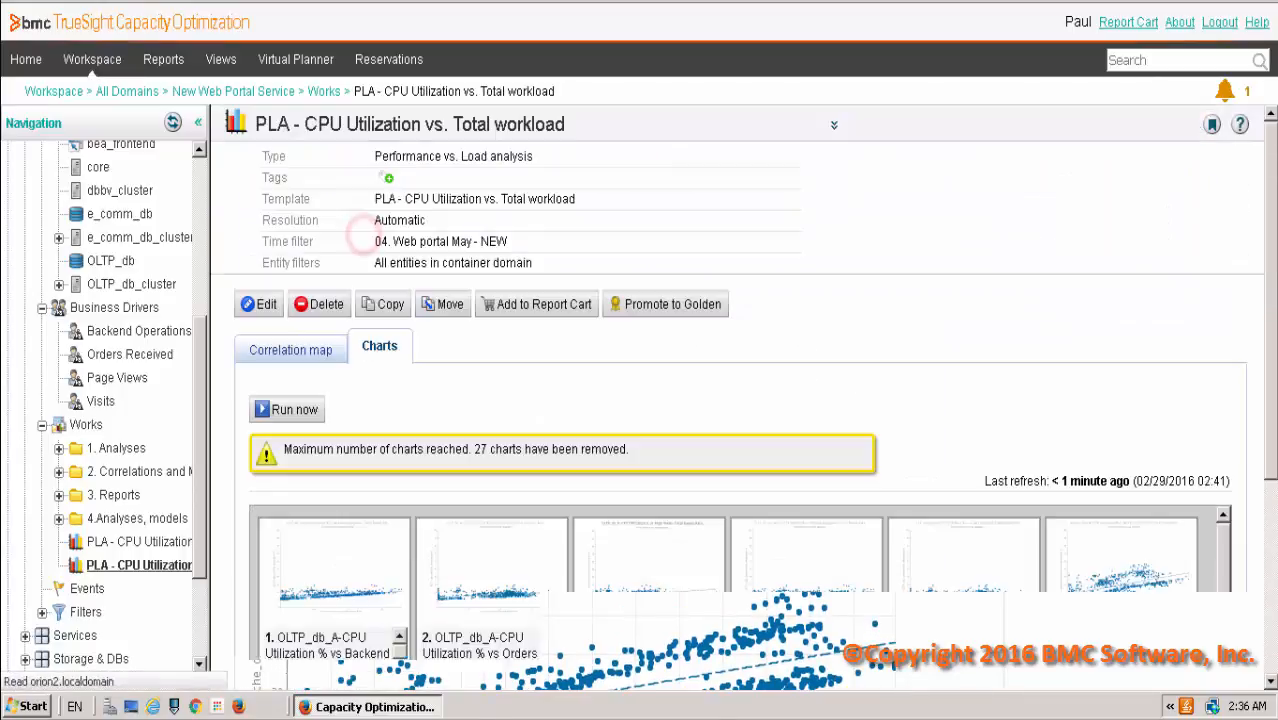
{"action": "scroll", "scroll_direction": "down", "scroll_amount": 3}
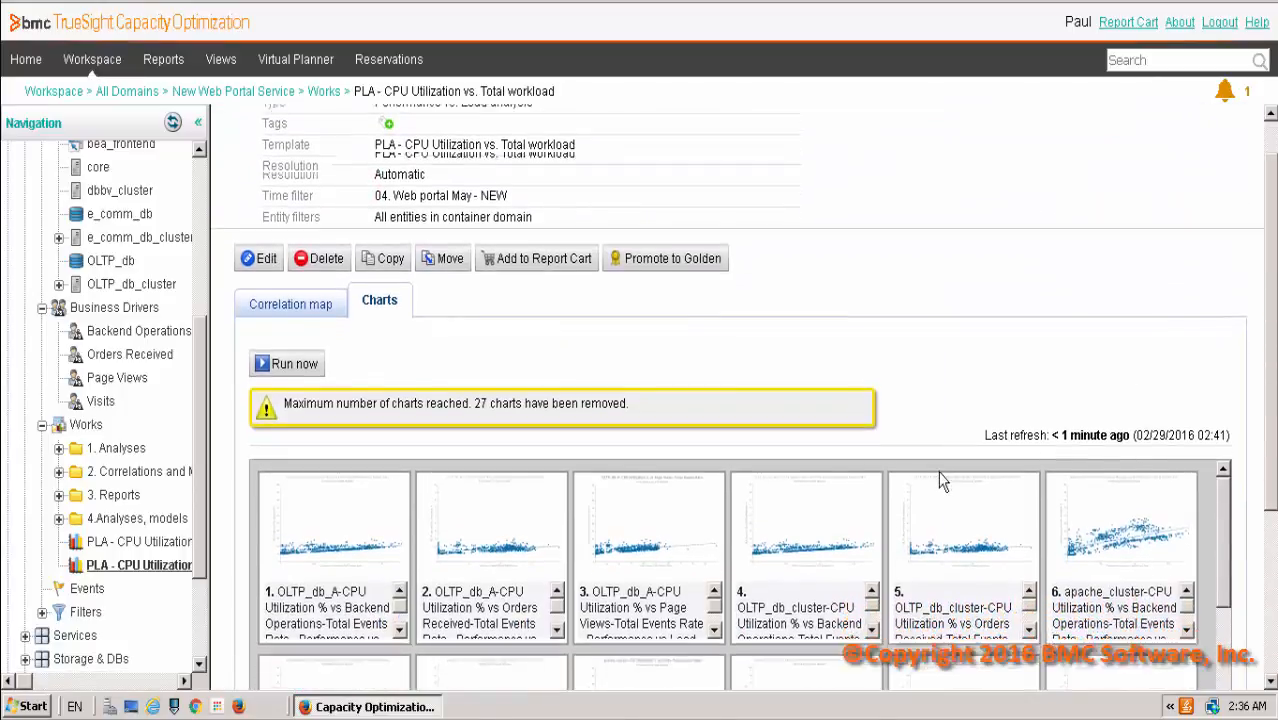